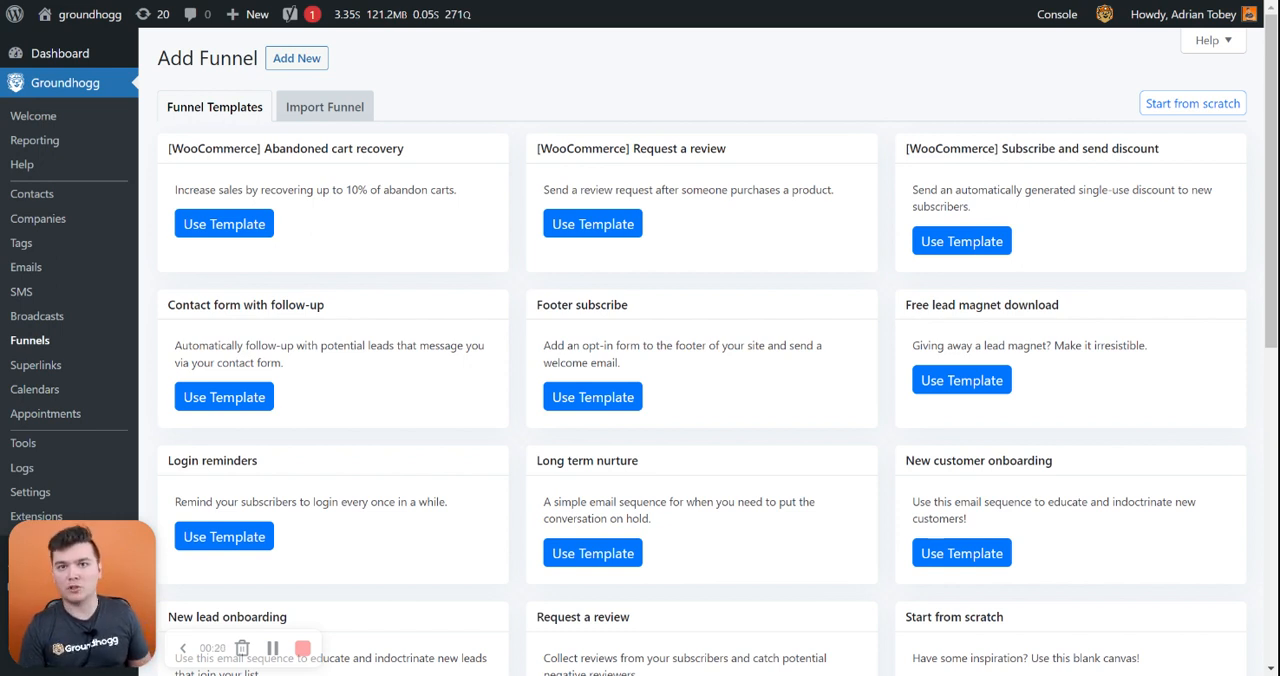
mouse_move(1240, 360)
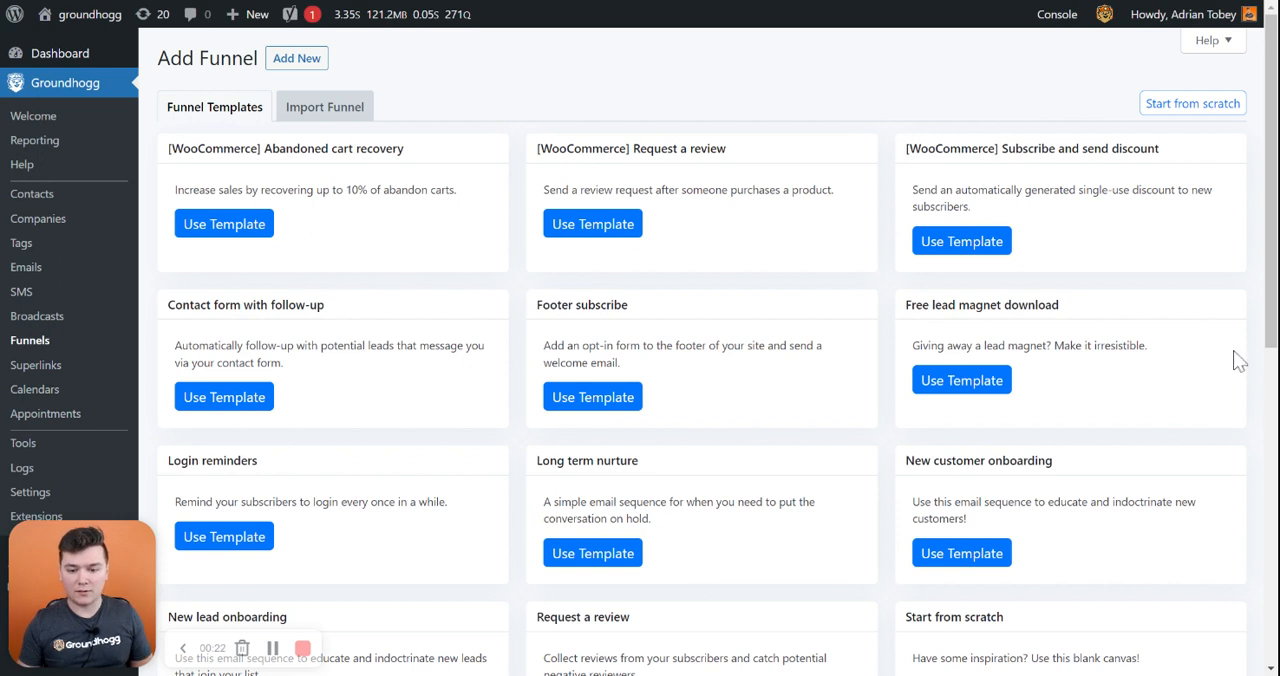
mouse_move(1025, 388)
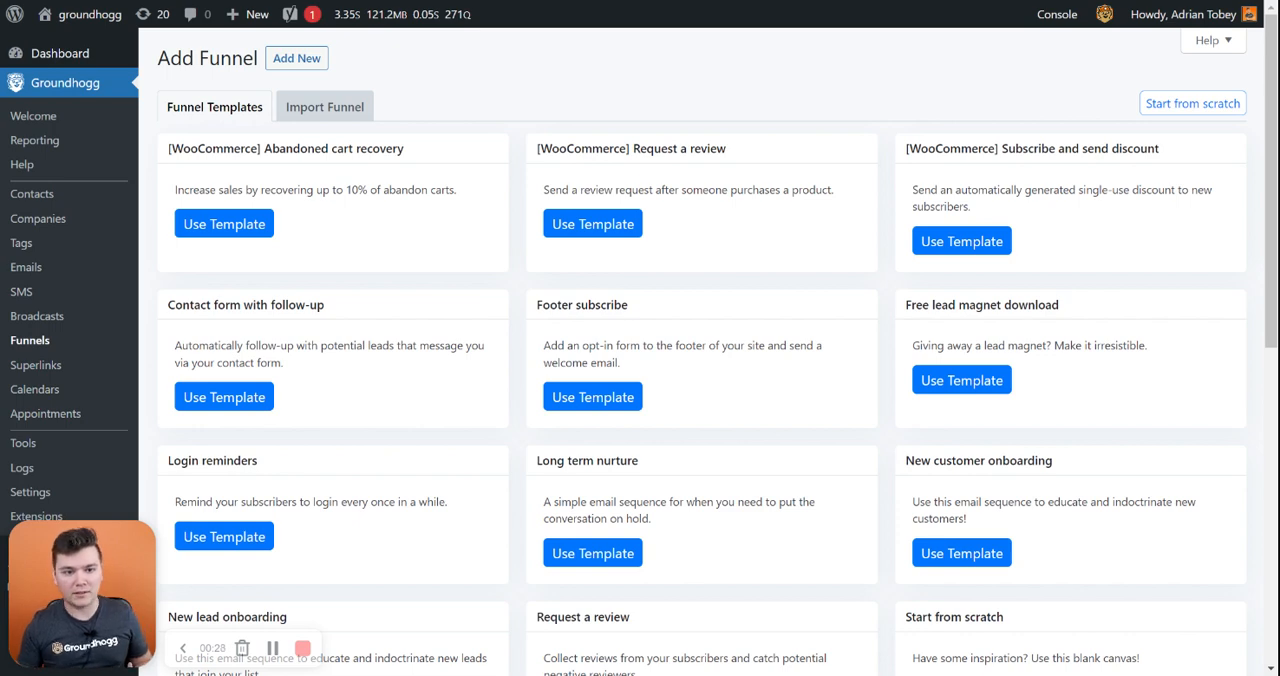
Step: Scroll the Funnel Templates list down to the Weekly recurring blog posts template
scroll("down", 3)
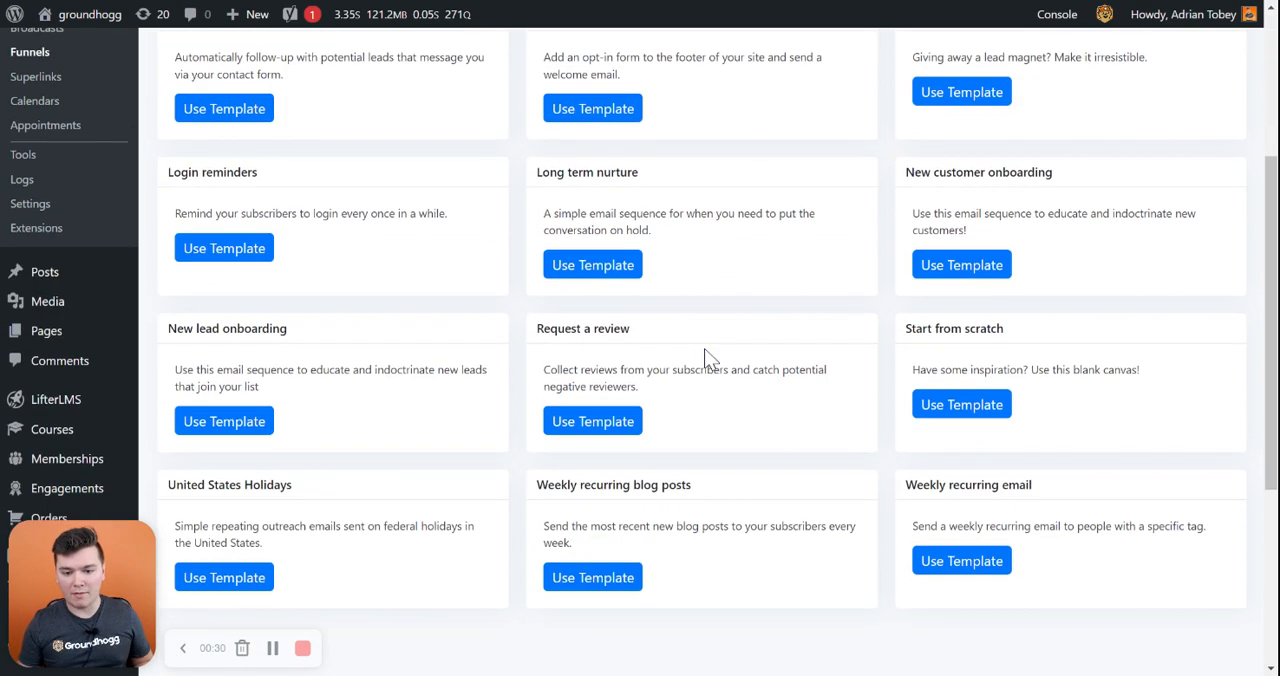
mouse_move(593, 625)
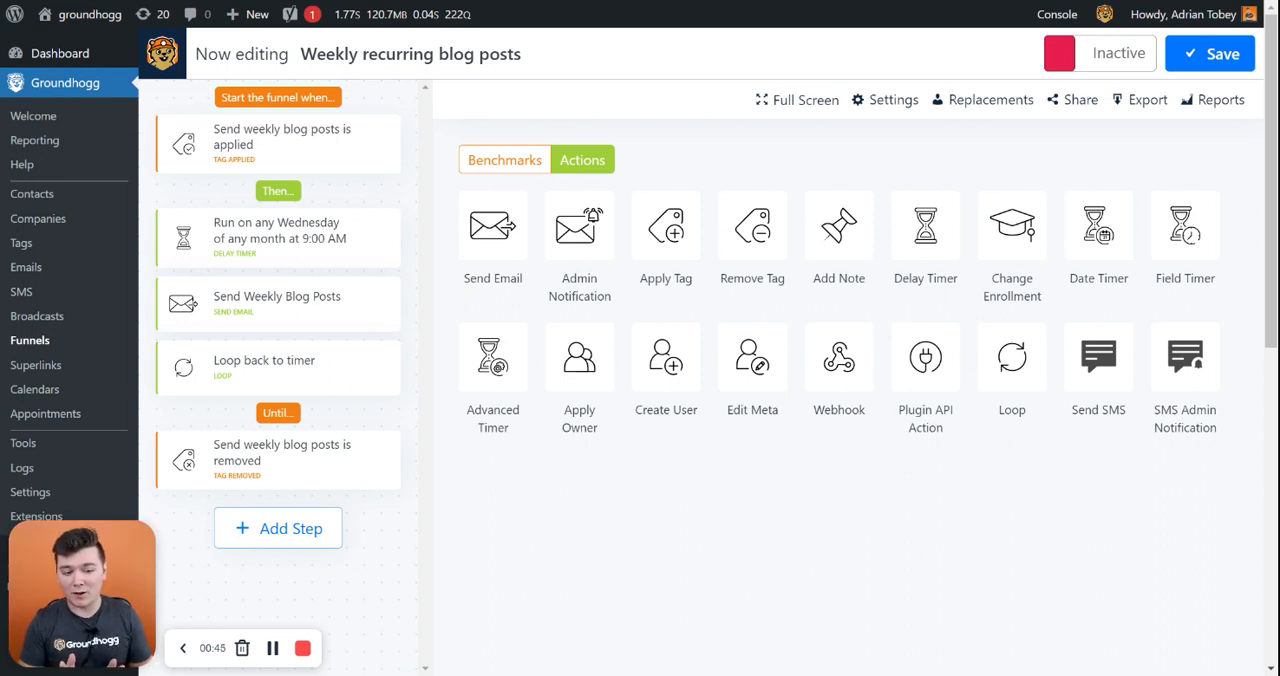
Step: View the settings of the 'Send weekly blog posts is applied' Tag Applied trigger
left_click(278, 143)
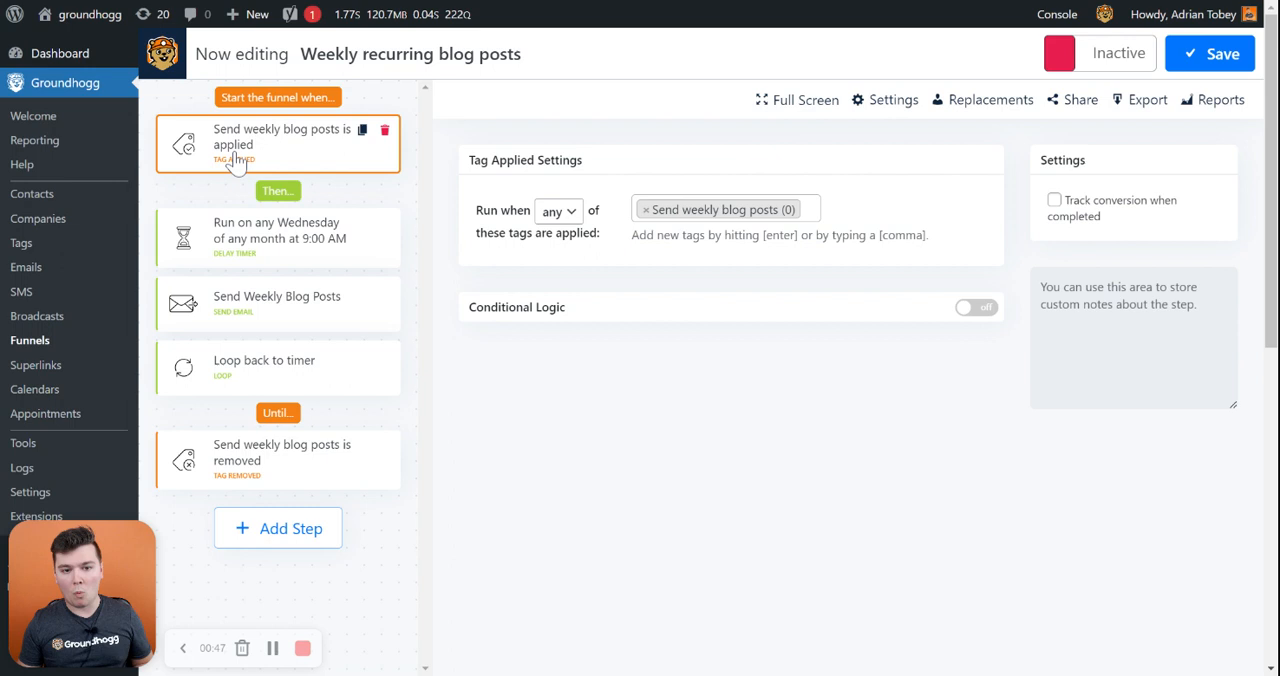
mouse_move(675, 222)
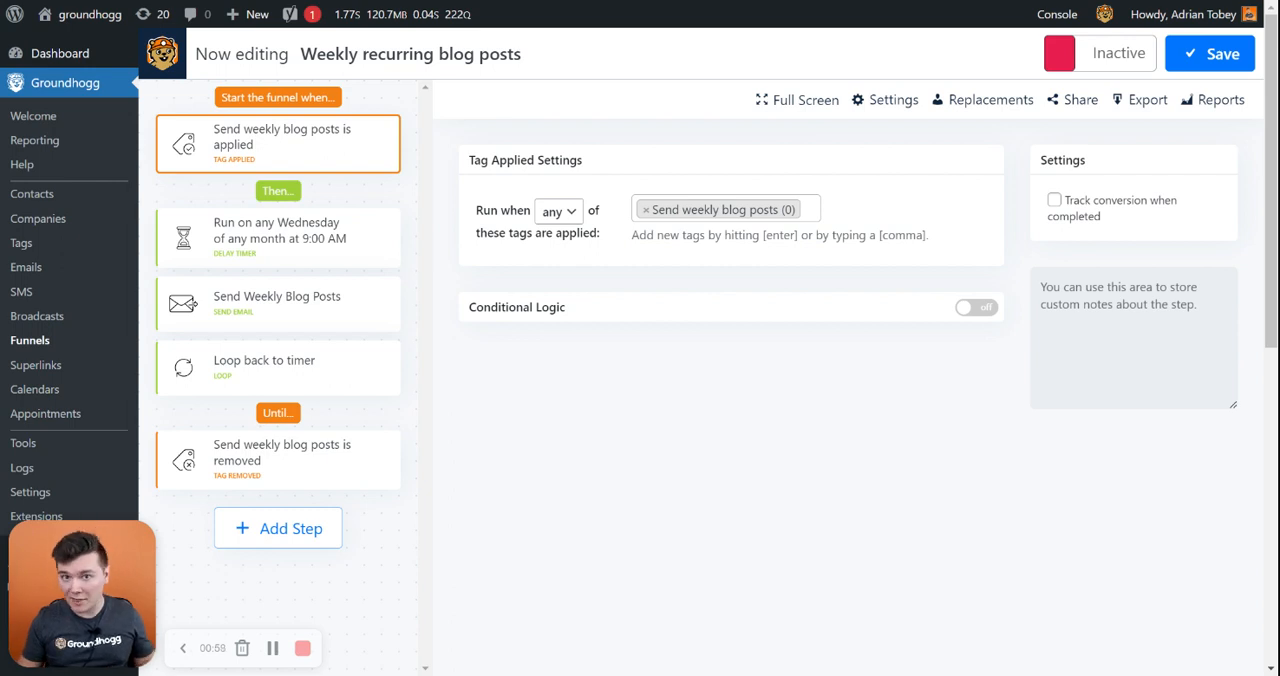
mouse_move(325, 295)
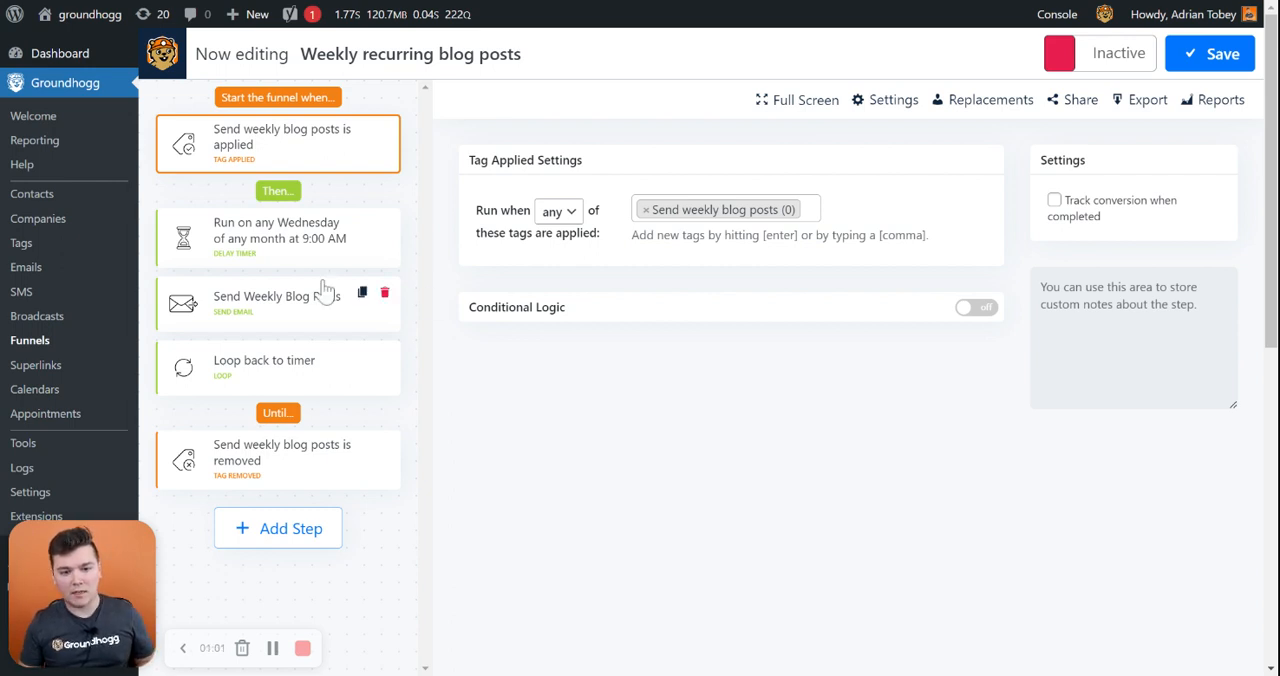
Step: Review the Delay Timer settings, then view the Send Weekly Blog Posts email step
left_click(278, 237)
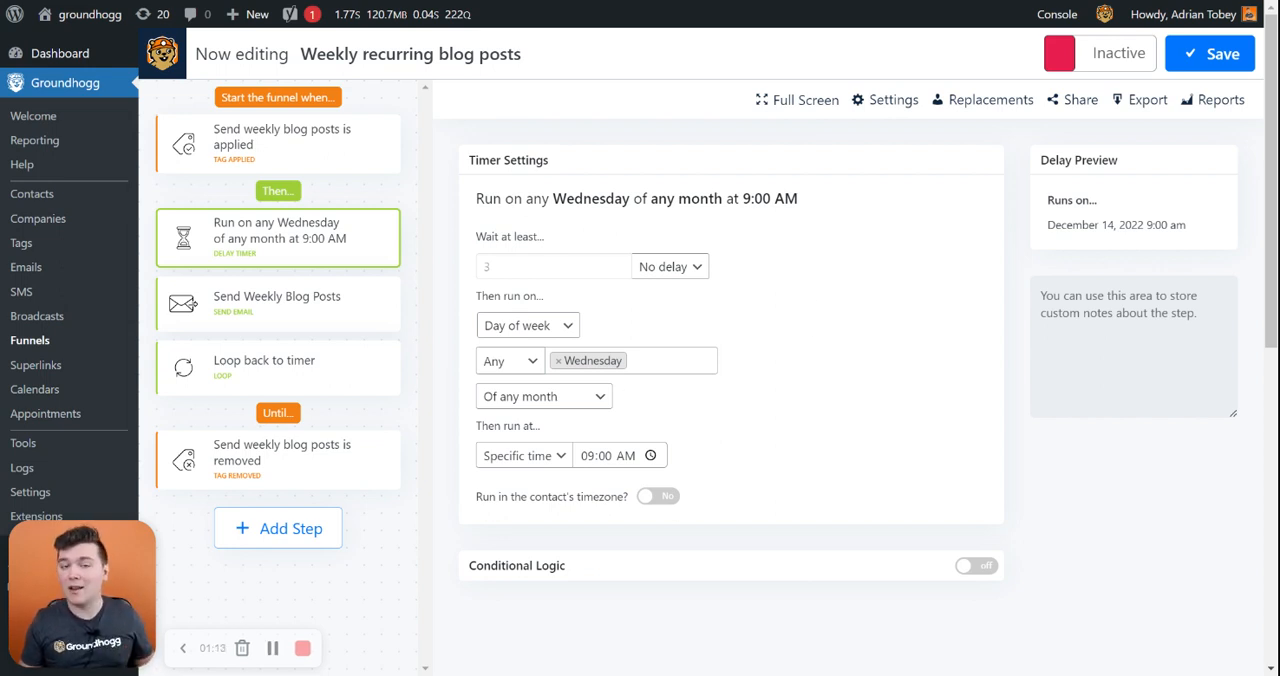
mouse_move(824, 348)
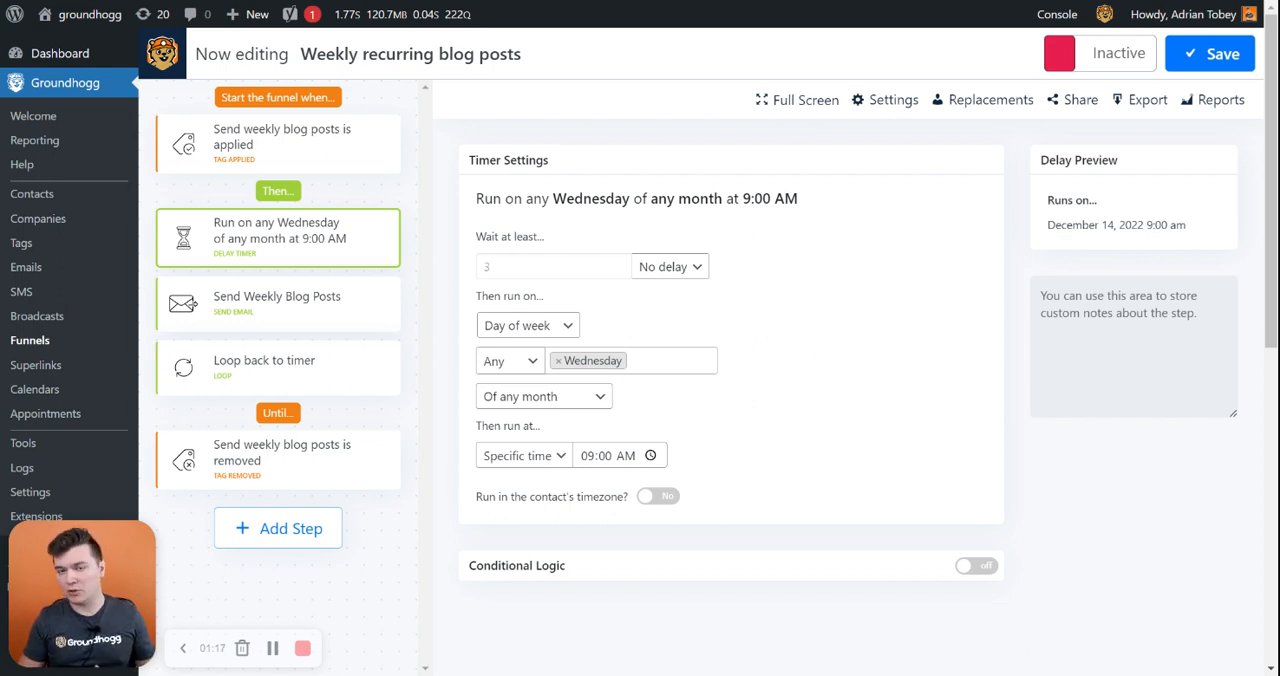
mouse_move(849, 377)
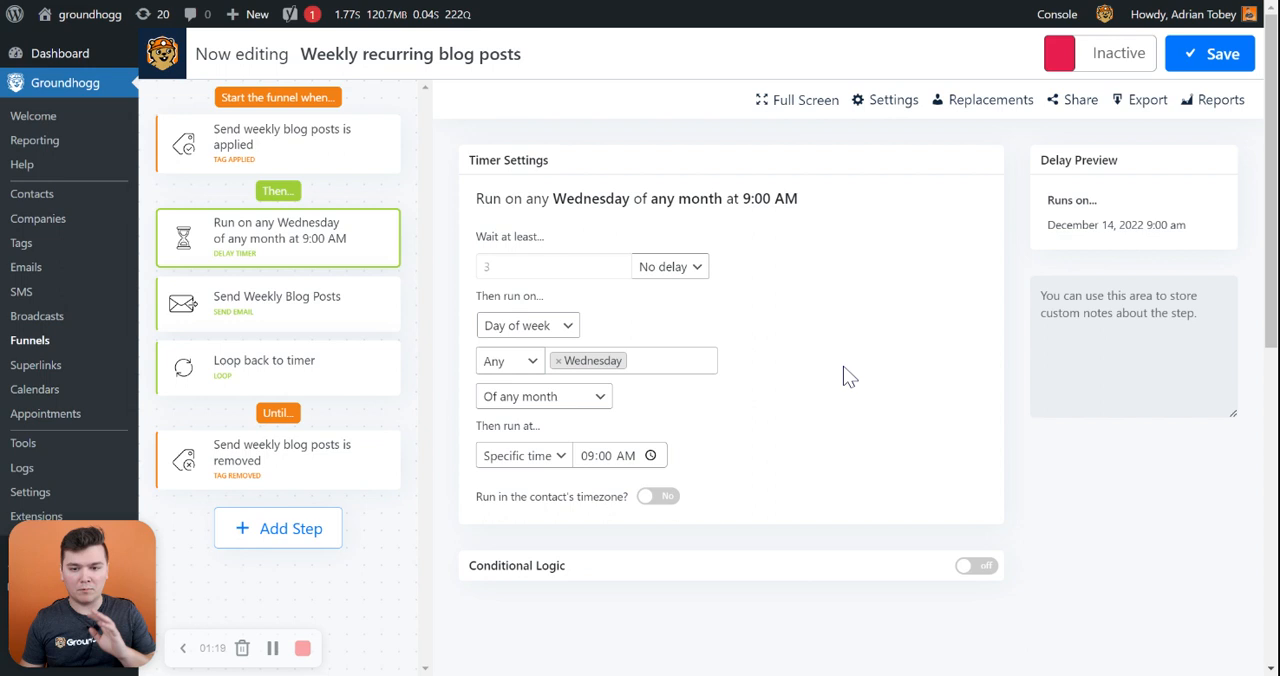
mouse_move(866, 406)
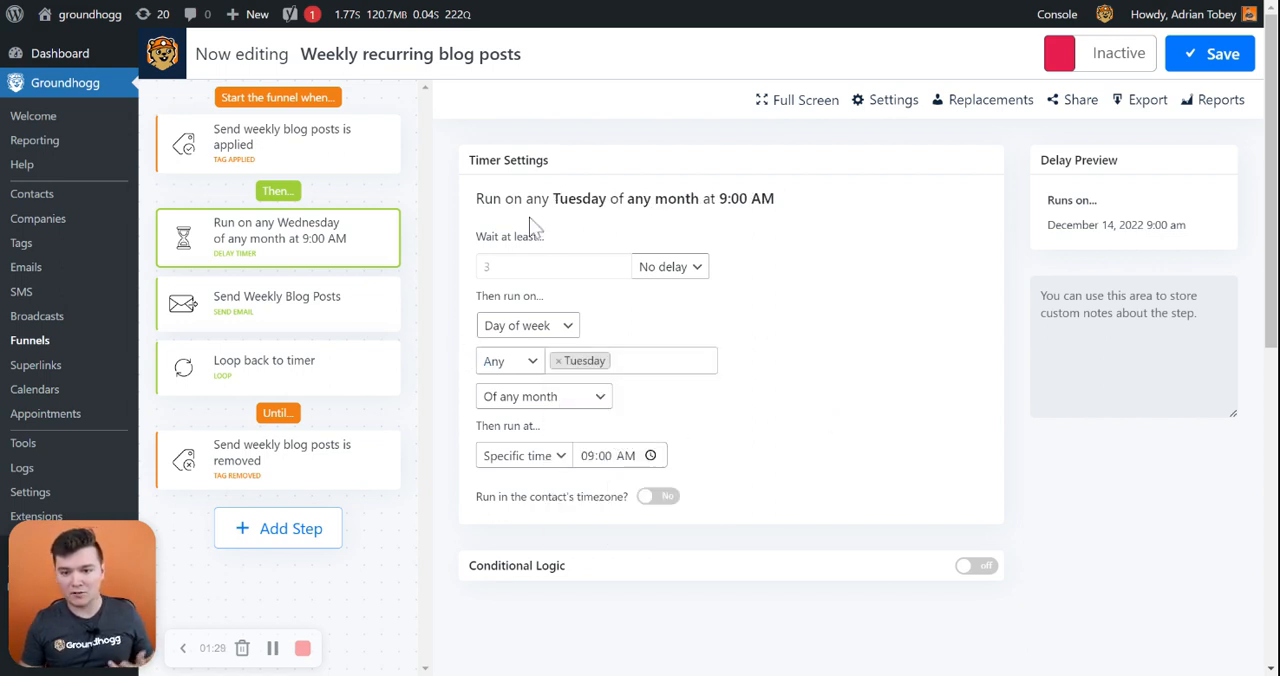
left_click(277, 303)
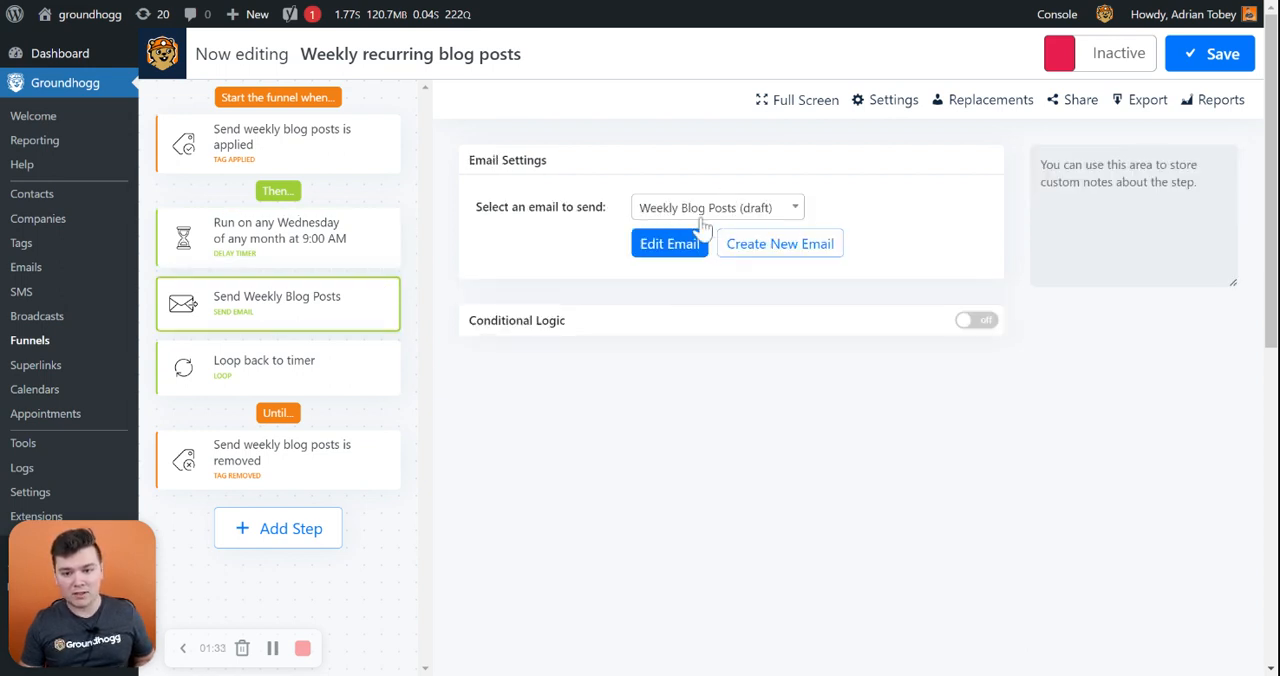
mouse_move(302, 390)
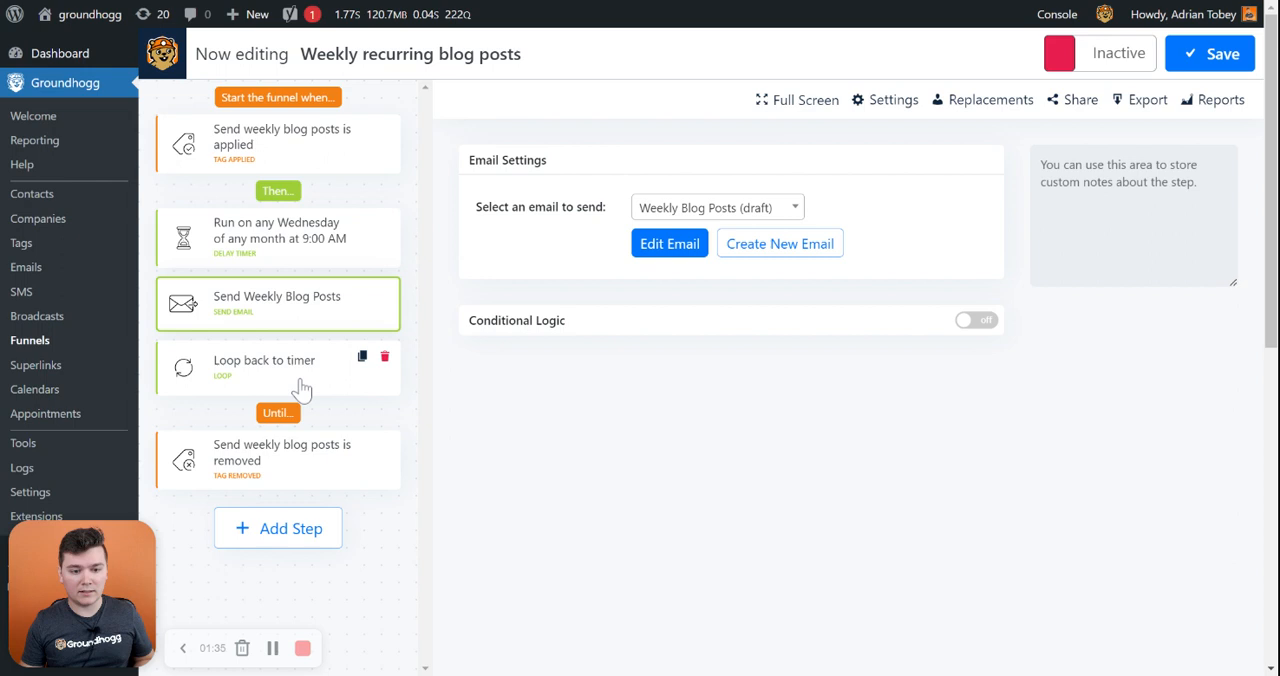
Step: View the 'Loop back to timer' step's Loop settings
left_click(264, 367)
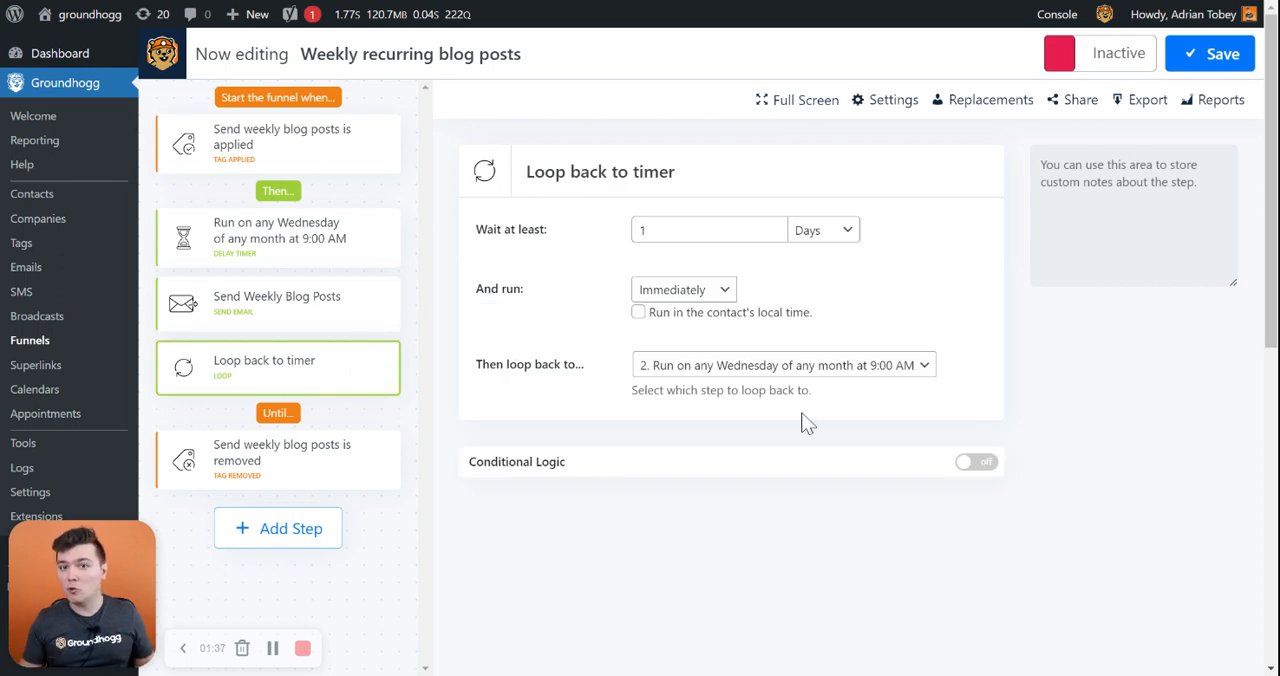
mouse_move(280, 298)
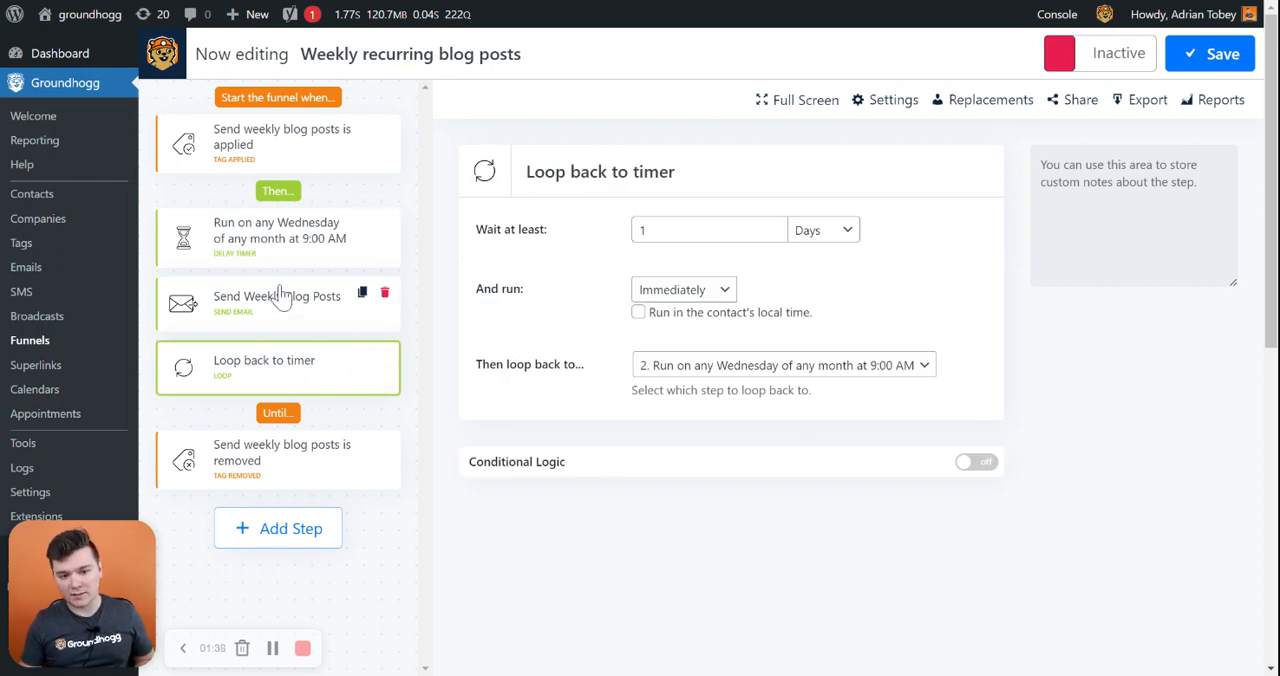
mouse_move(300, 270)
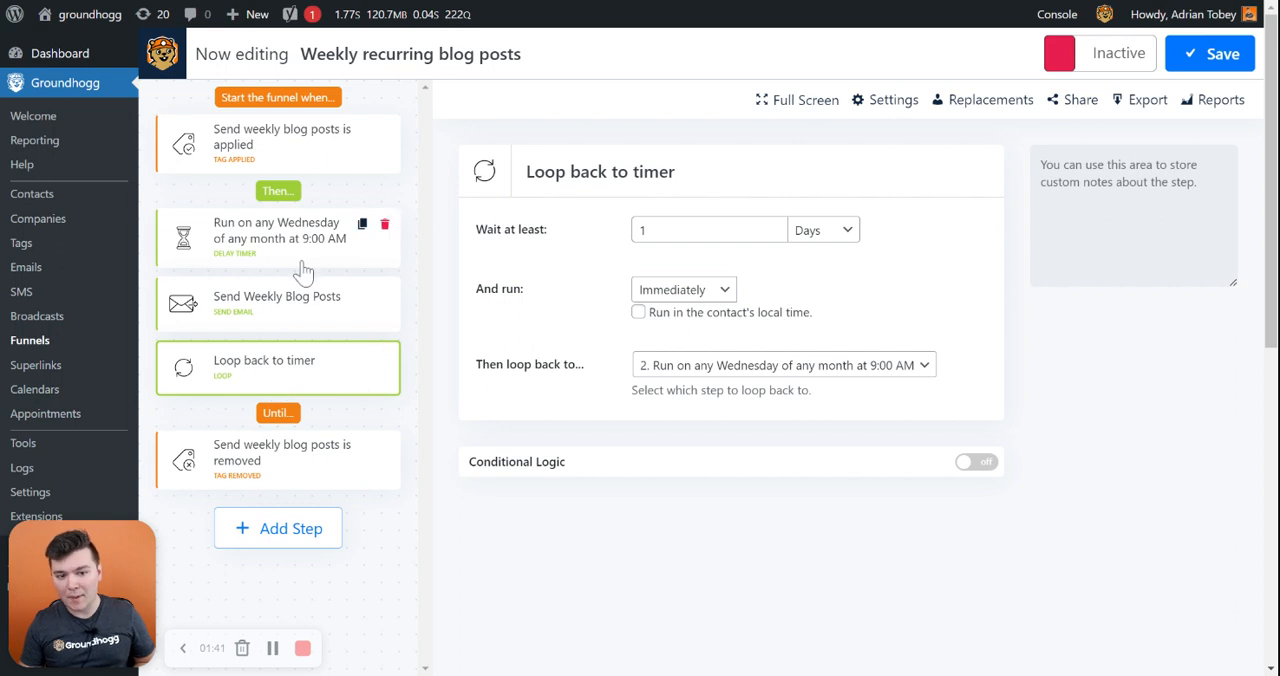
mouse_move(304, 273)
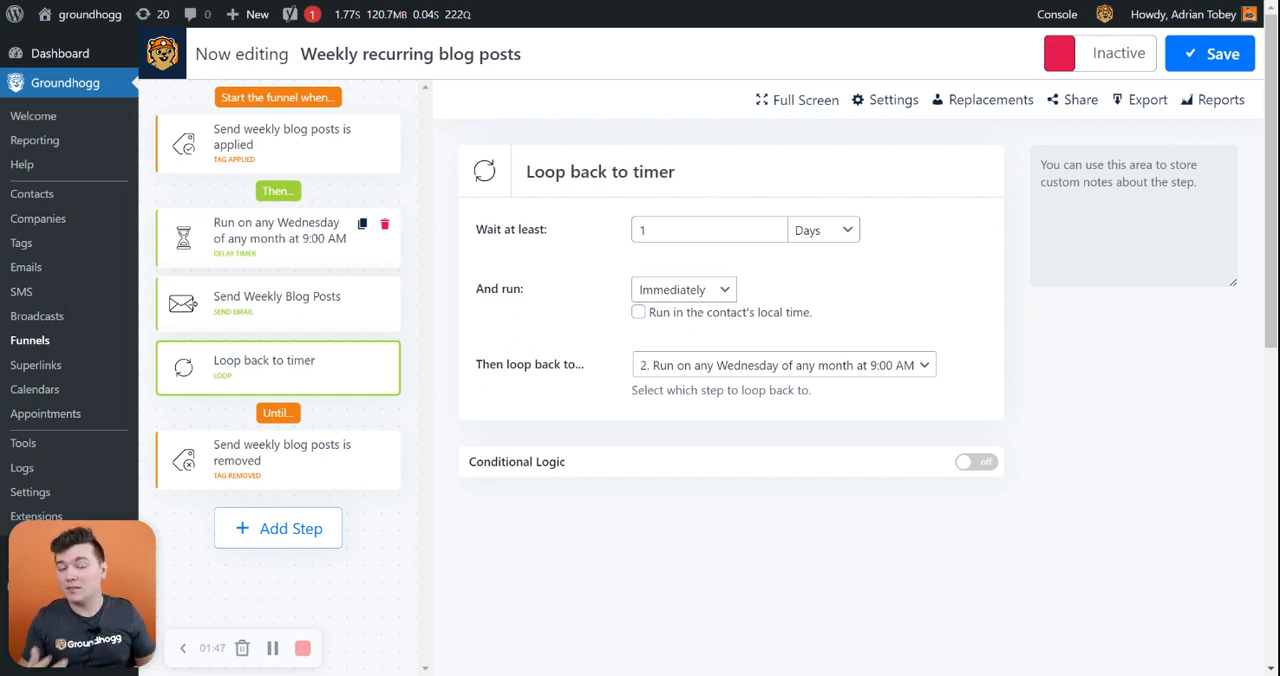
mouse_move(628, 315)
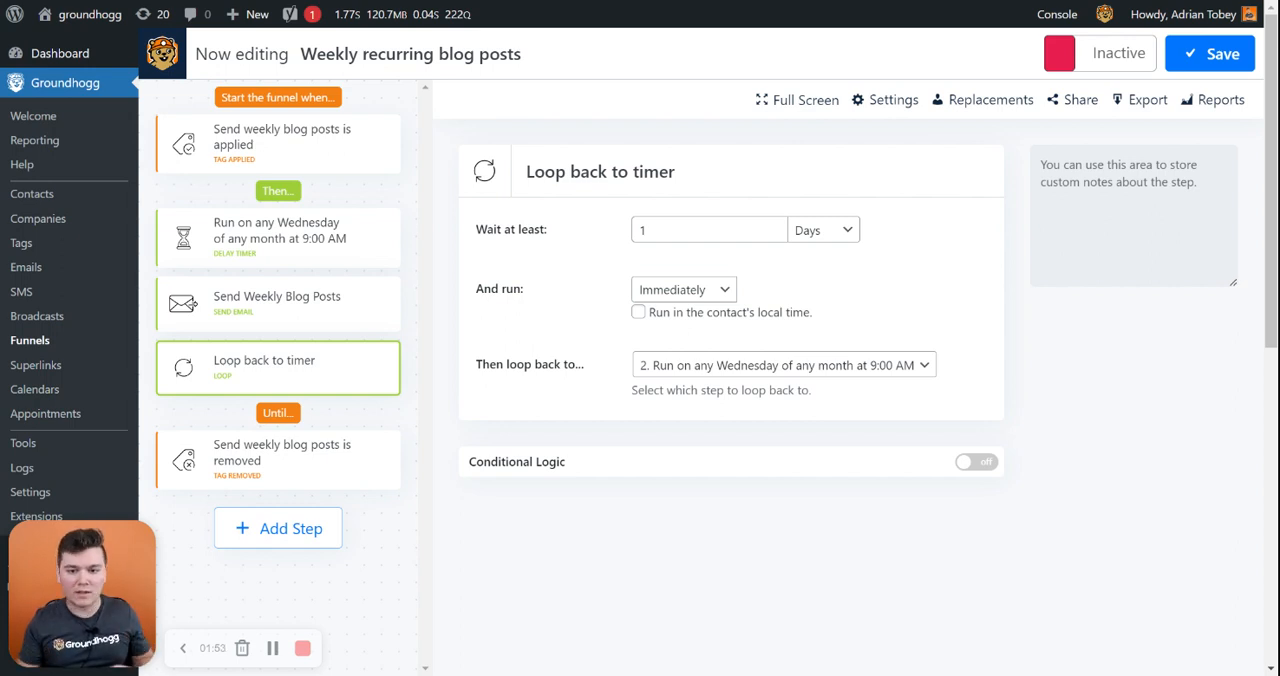
mouse_move(324, 466)
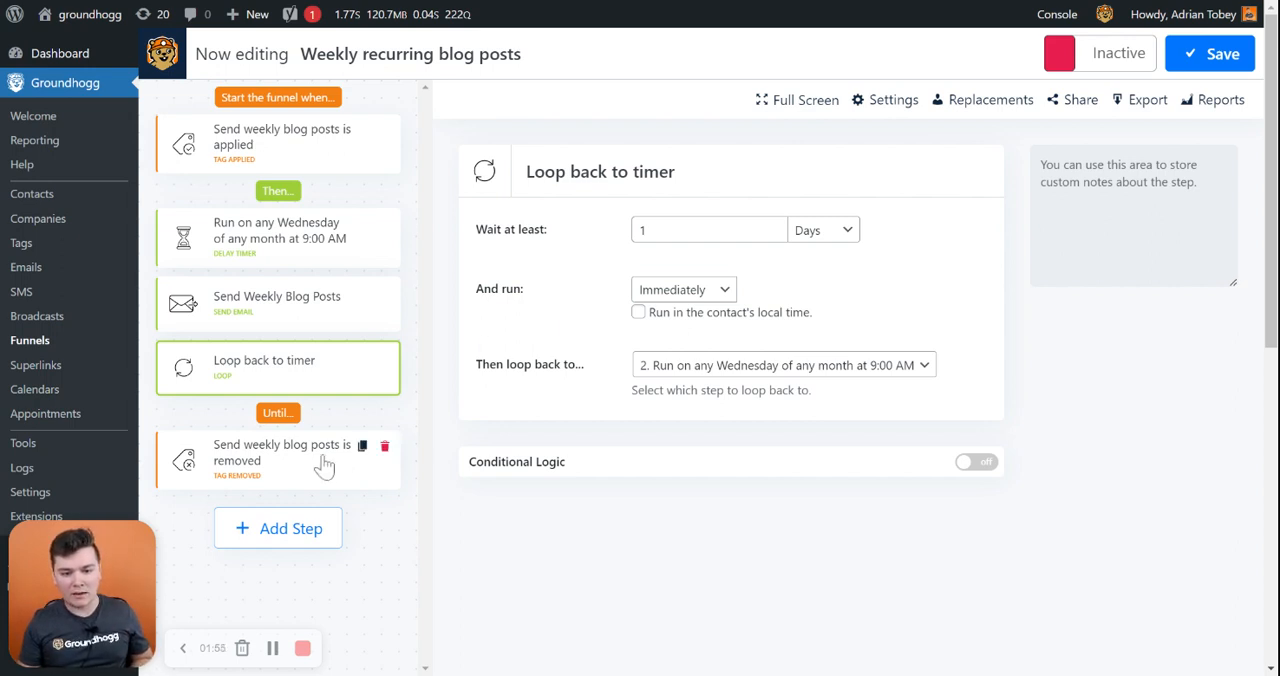
Step: View the tag-removed exit step, then return to the Send Weekly Blog Posts step
left_click(277, 459)
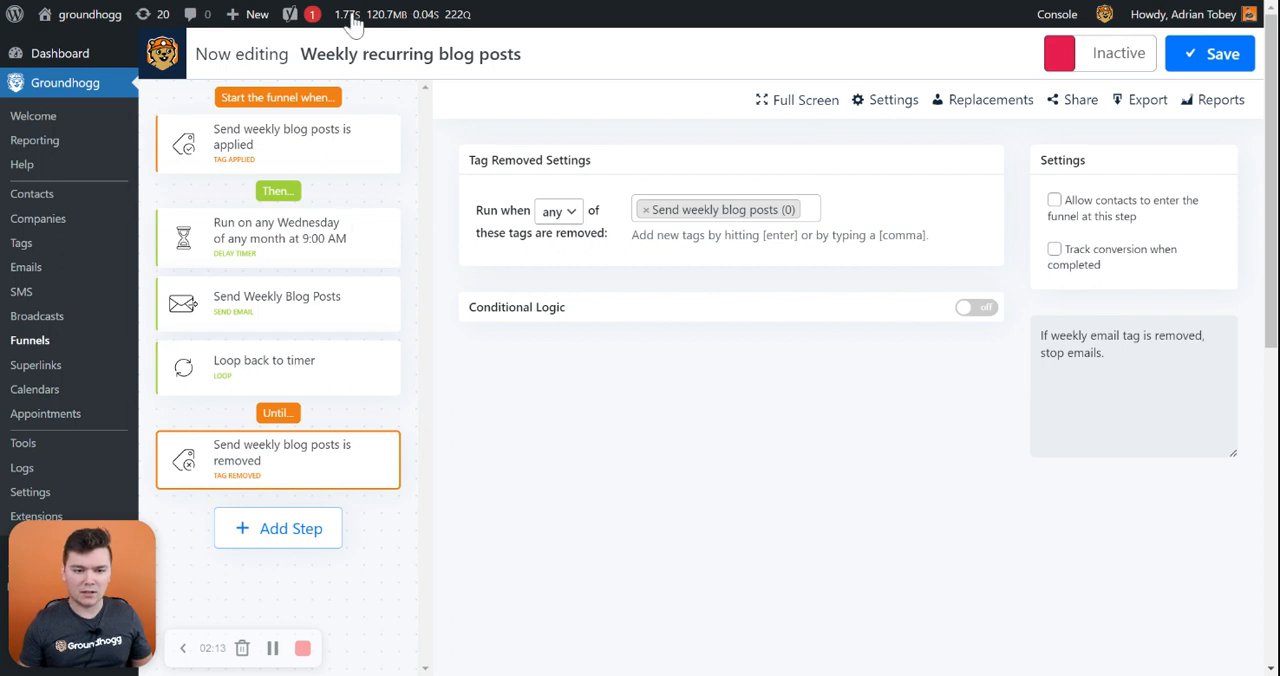
left_click(670, 243)
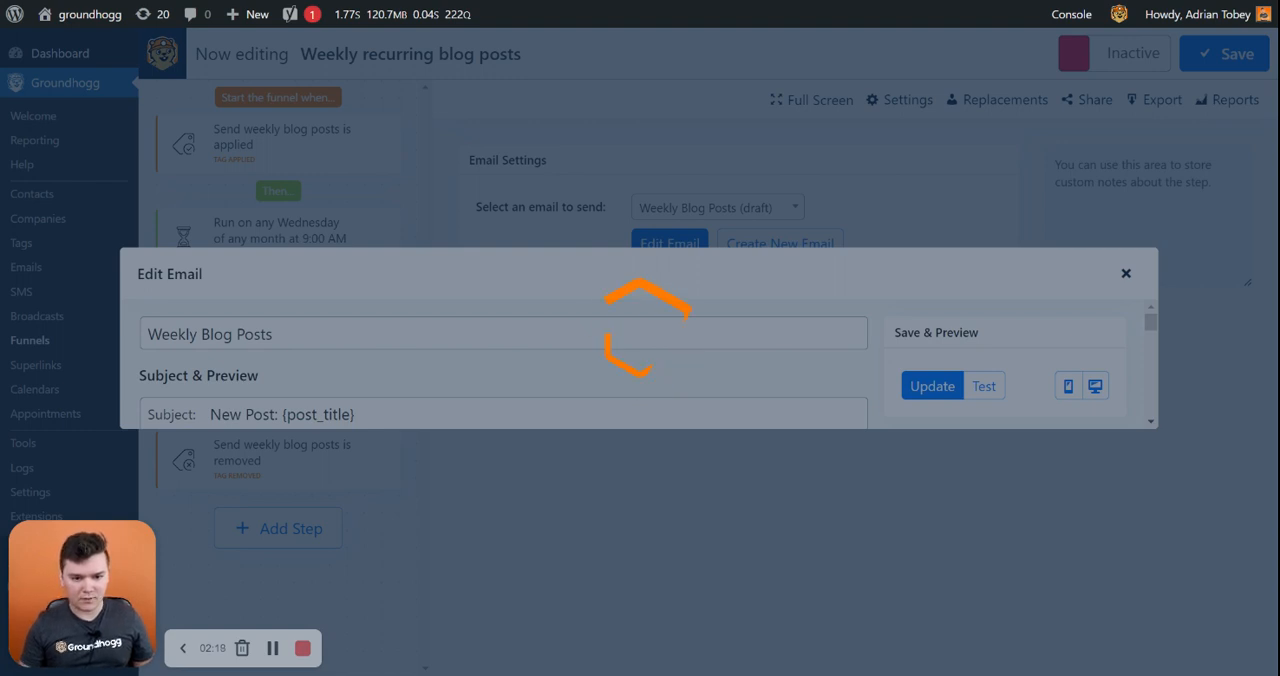
mouse_move(657, 354)
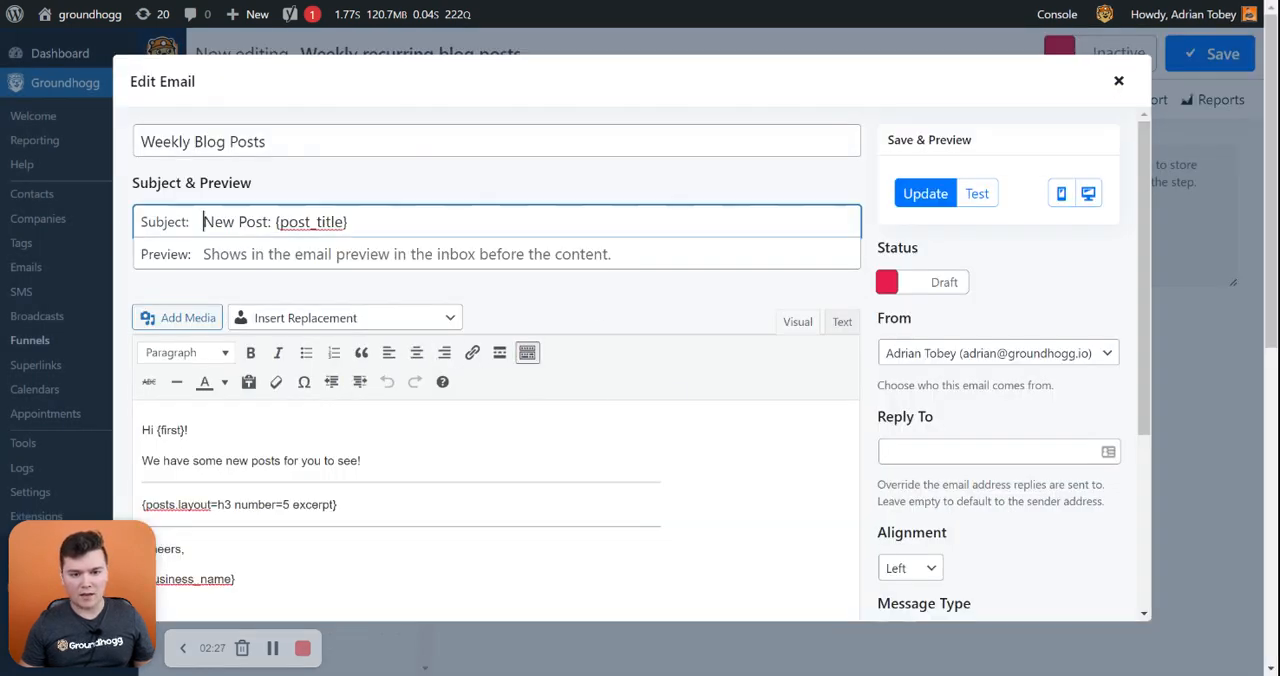
double_click(236, 221)
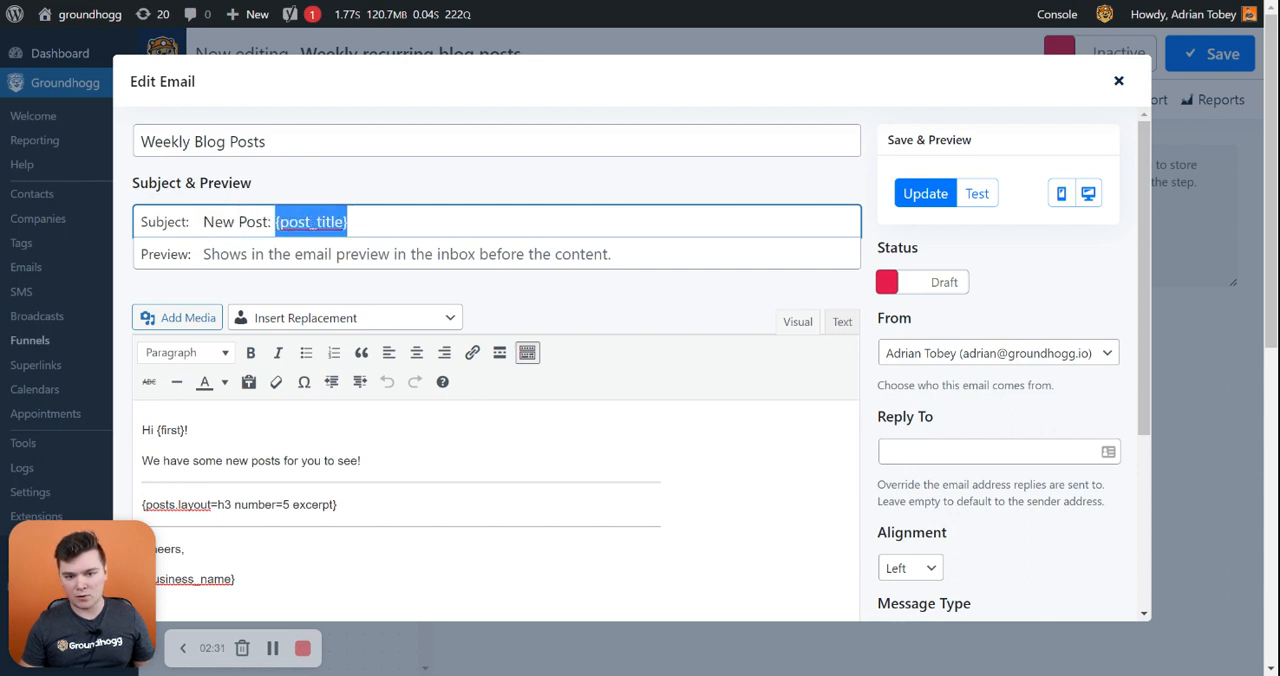
left_click(348, 221)
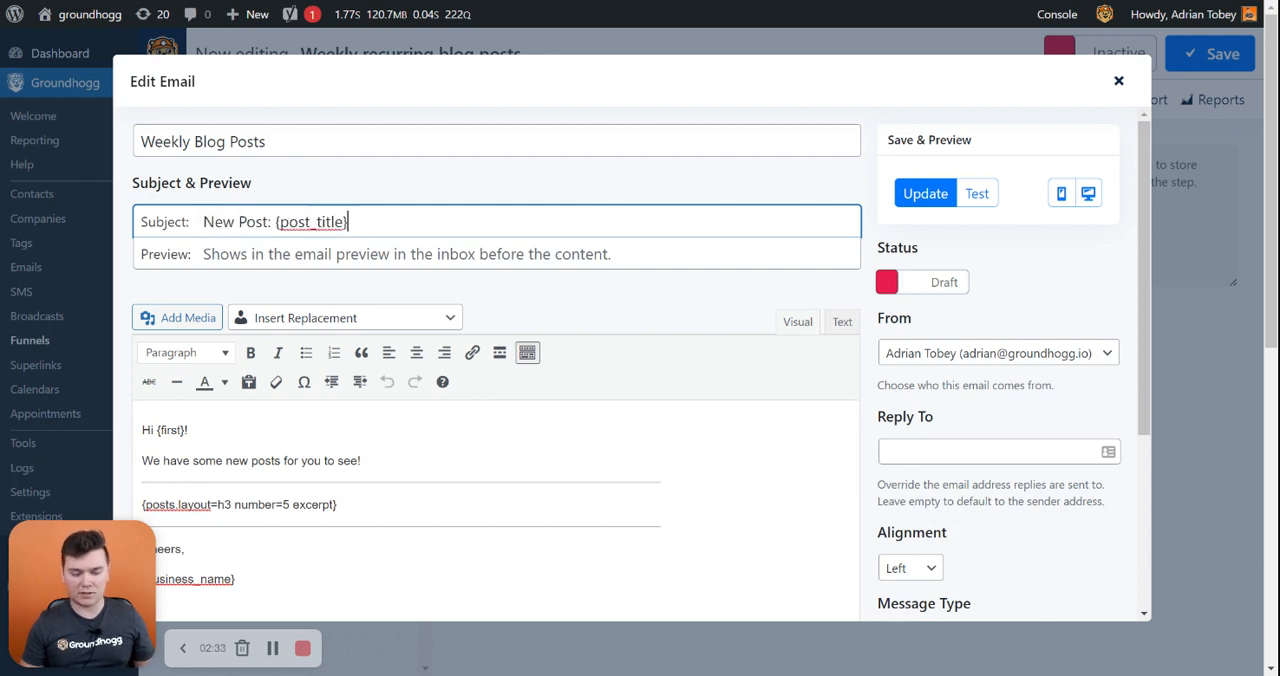
left_click(345, 317)
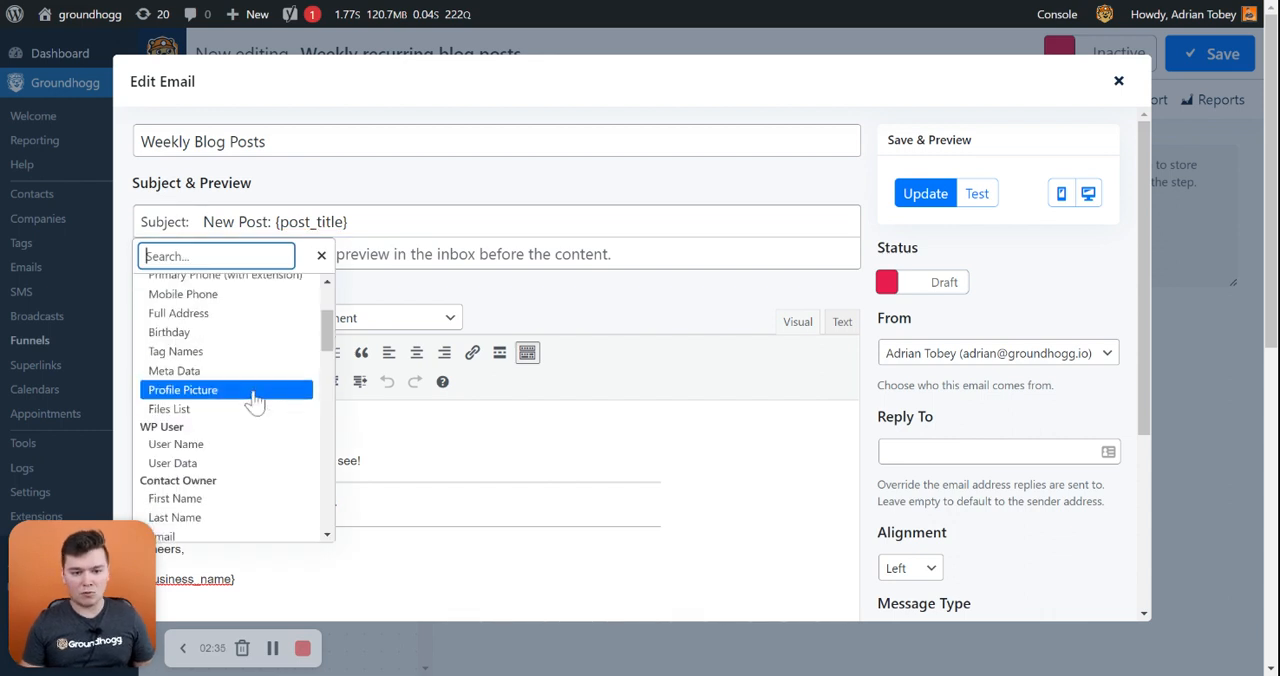
scroll("down", 3)
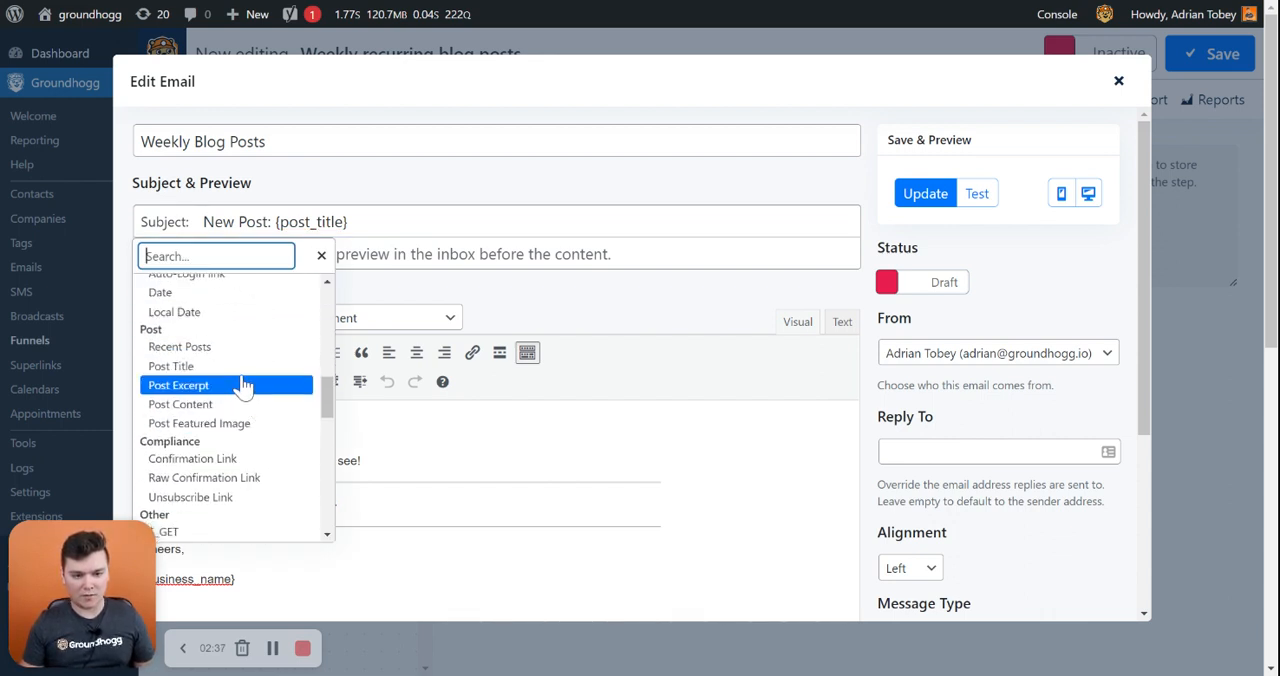
mouse_move(238, 346)
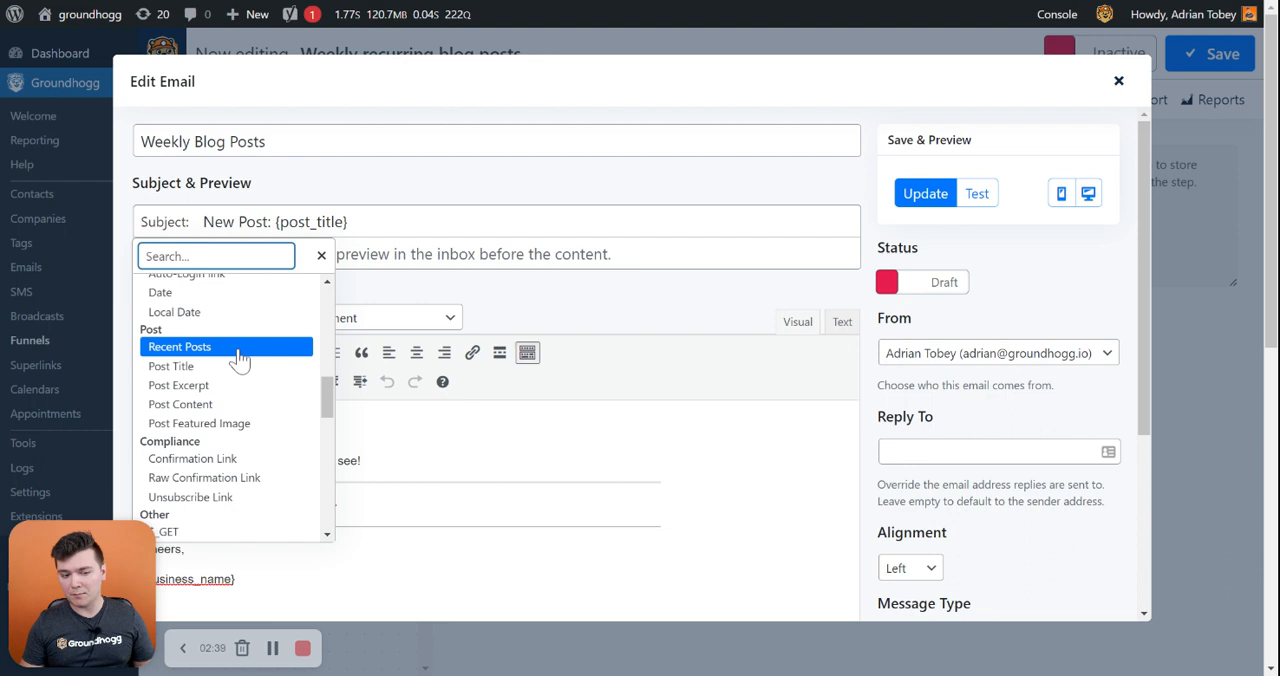
mouse_move(258, 404)
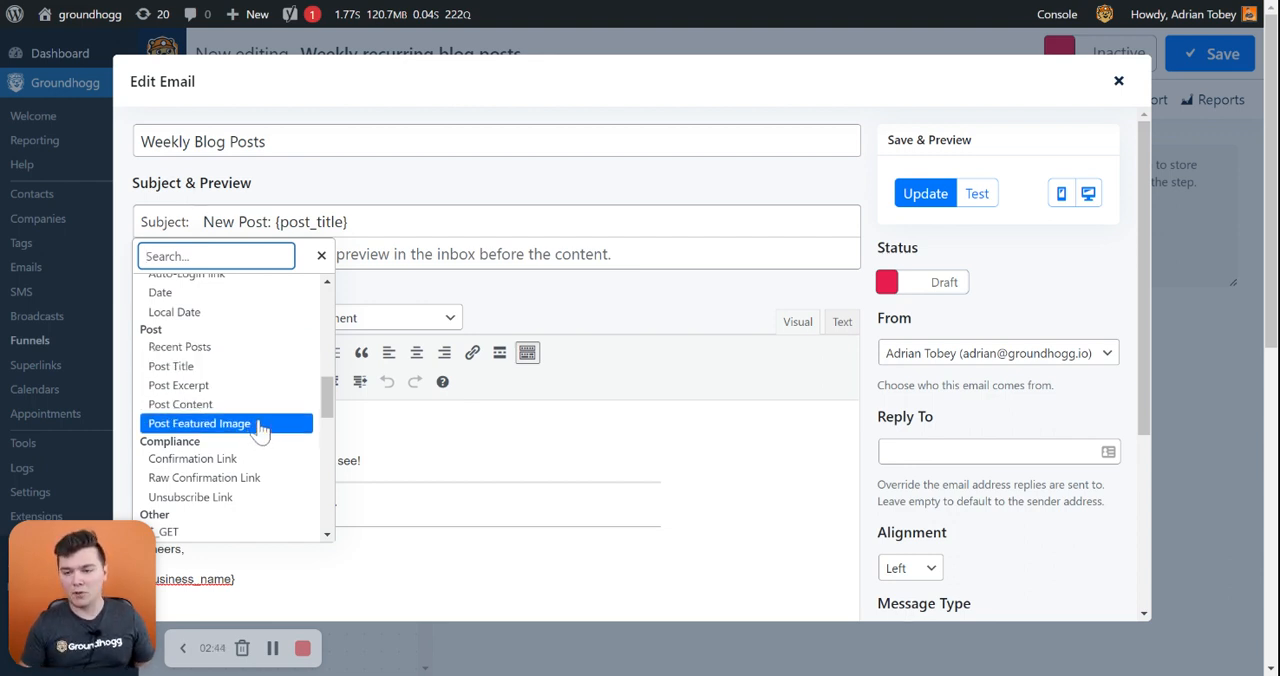
mouse_move(325, 270)
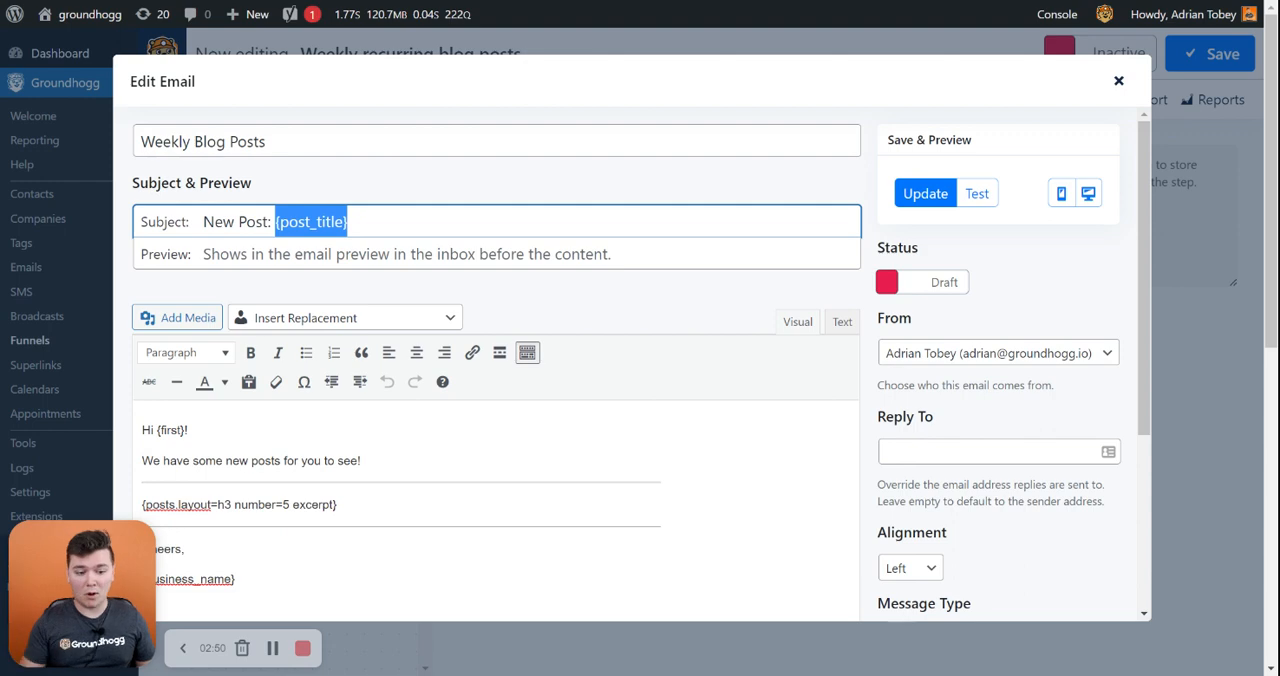
Step: Select the layout value inside the {posts} replacement in the email body
scroll("down", 3)
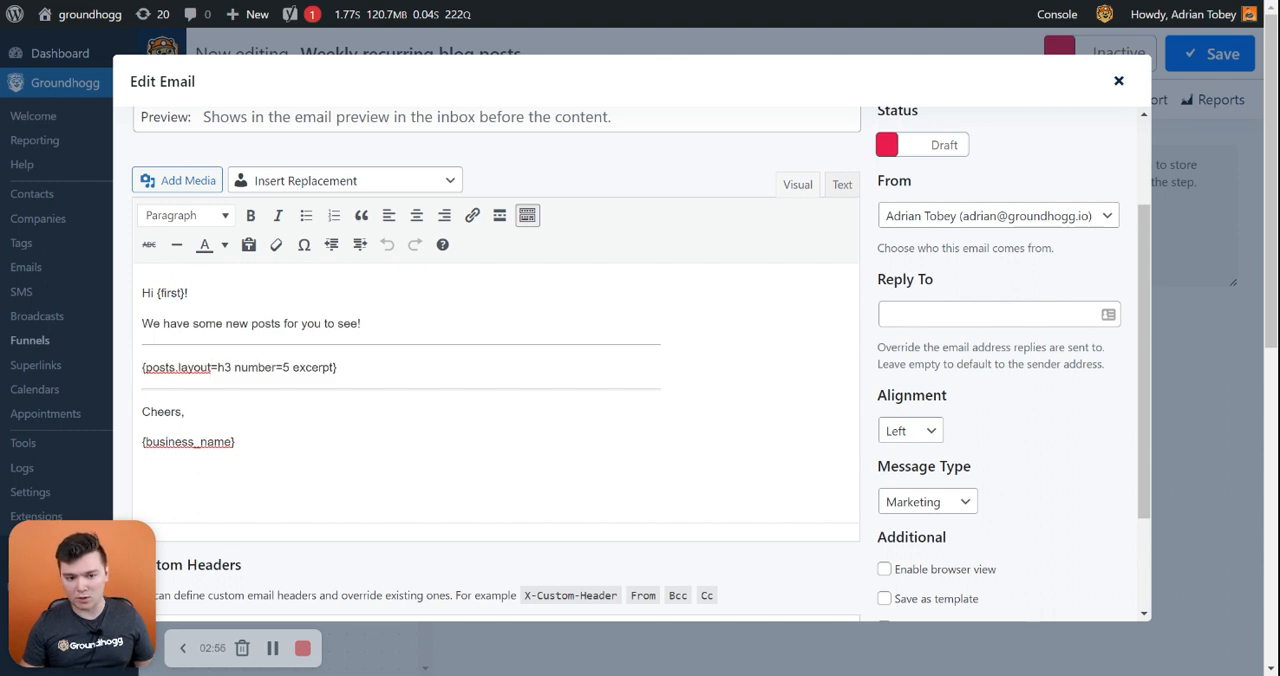
left_click(145, 398)
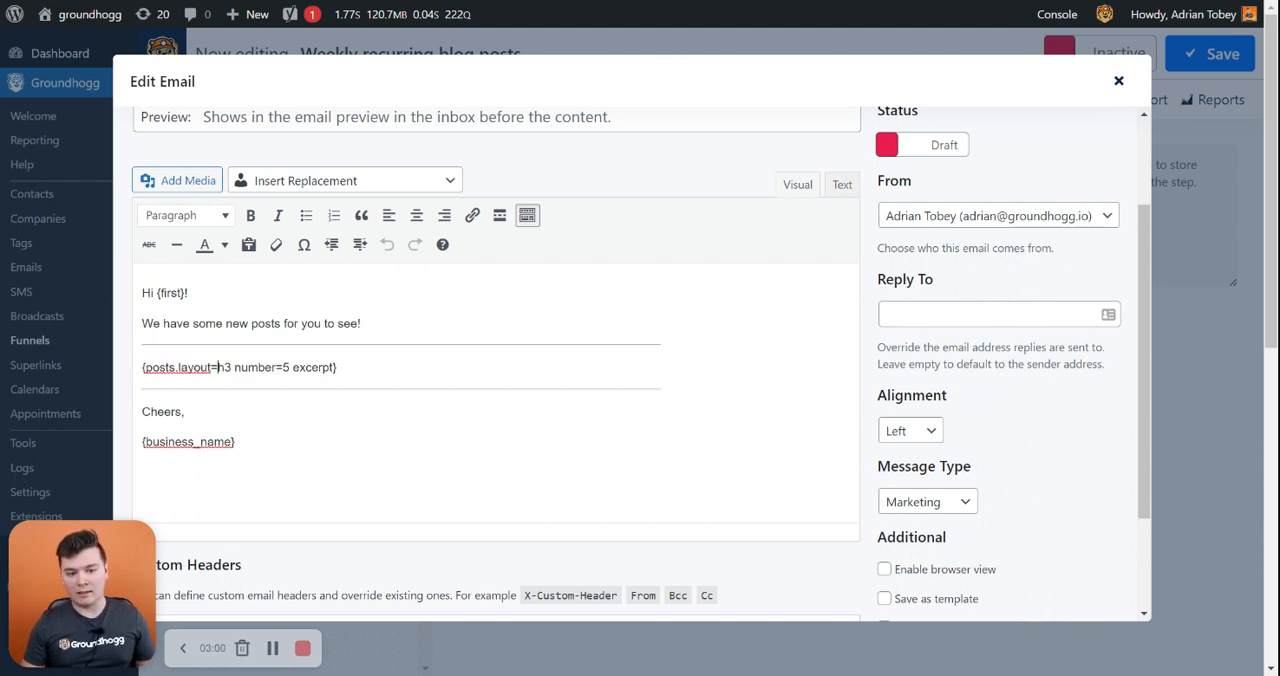
double_click(223, 367)
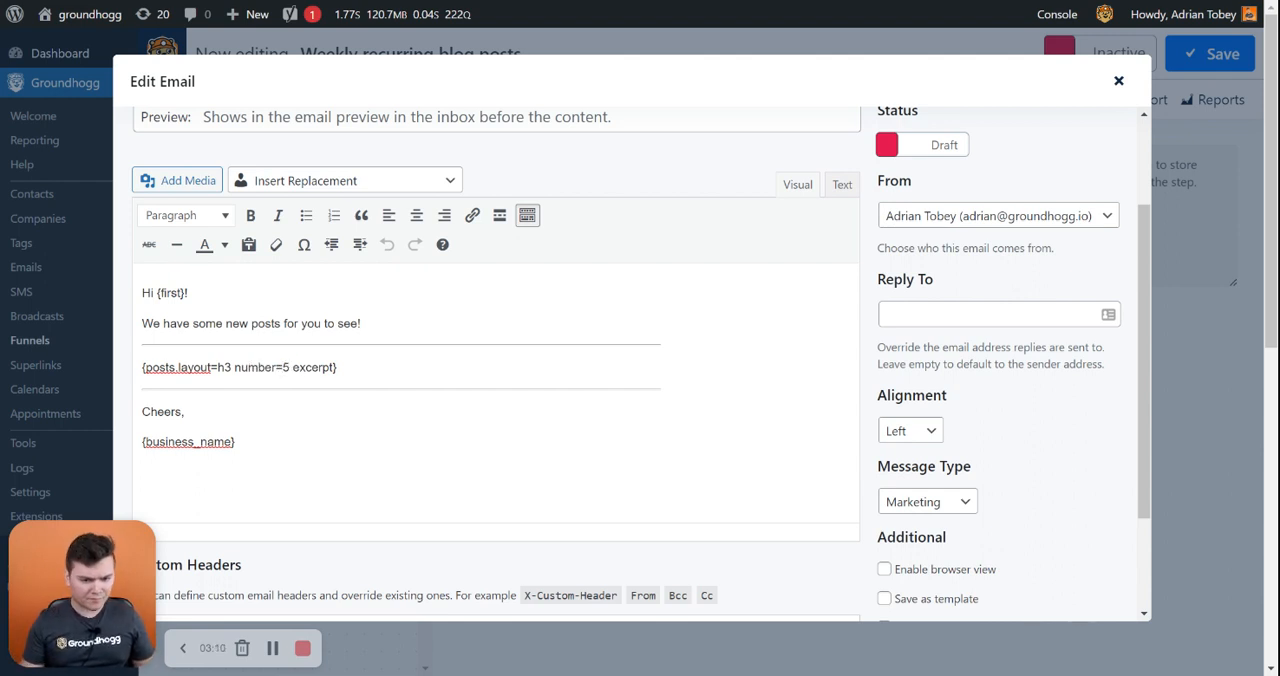
double_click(313, 367)
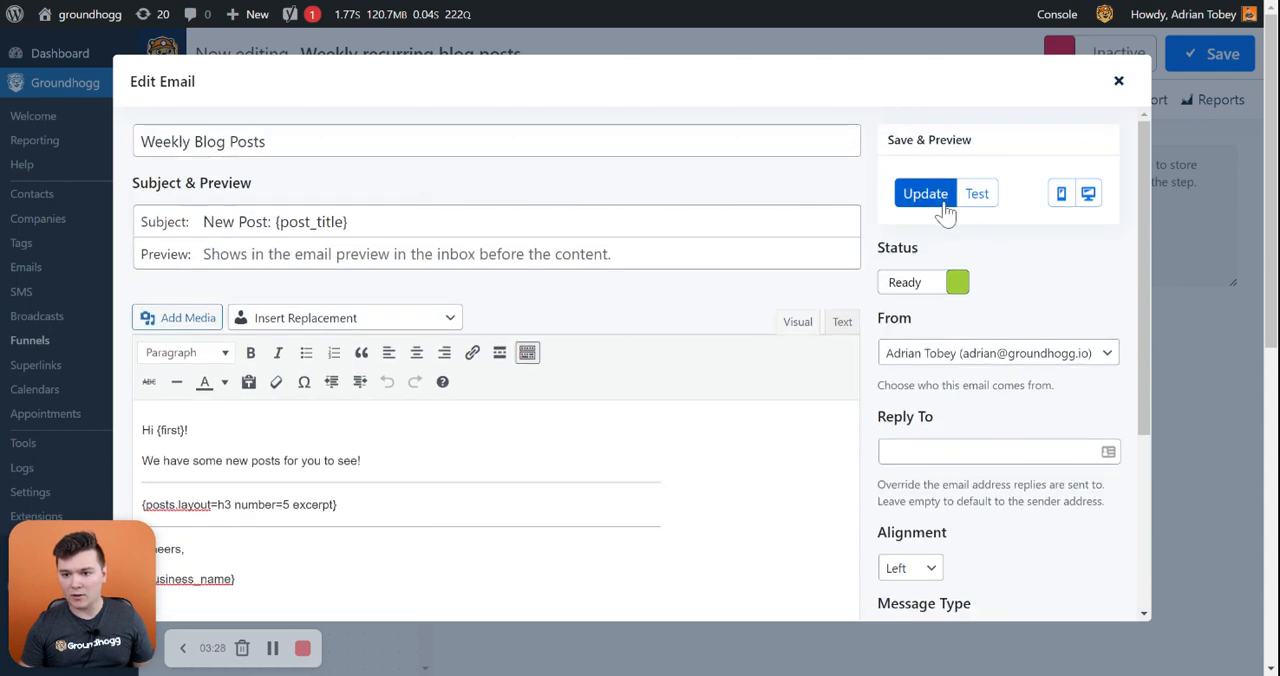
left_click(924, 193)
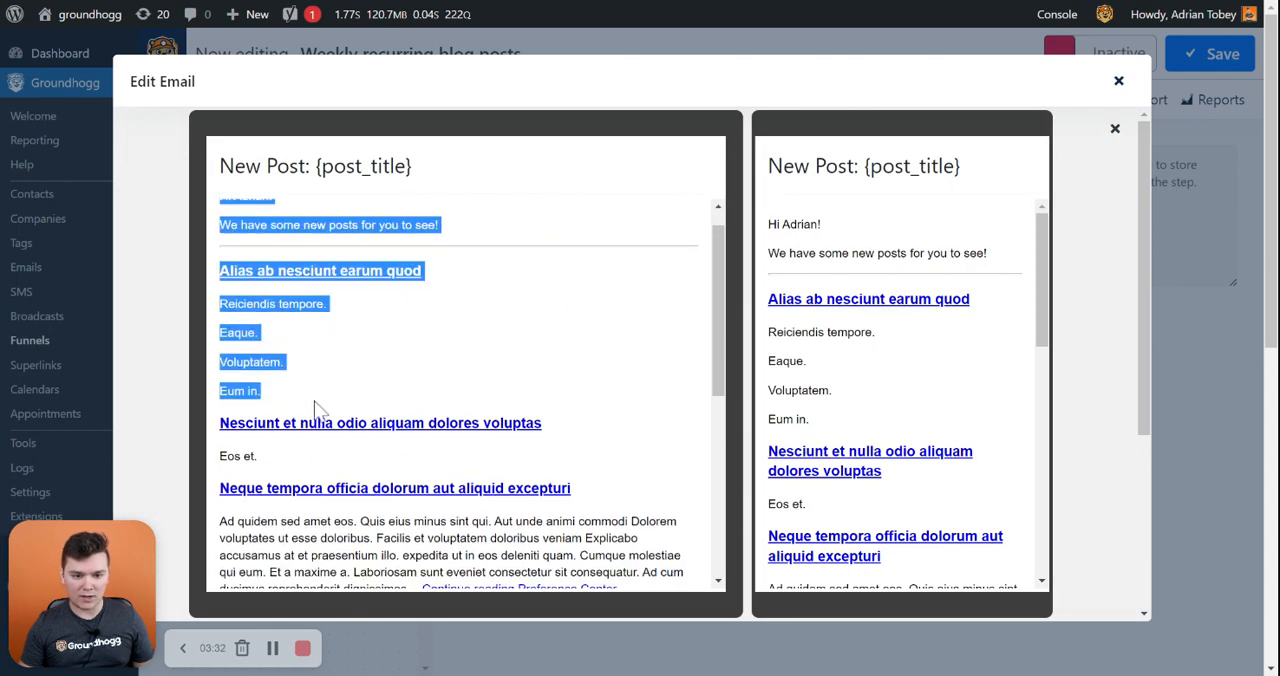
scroll("down", 3)
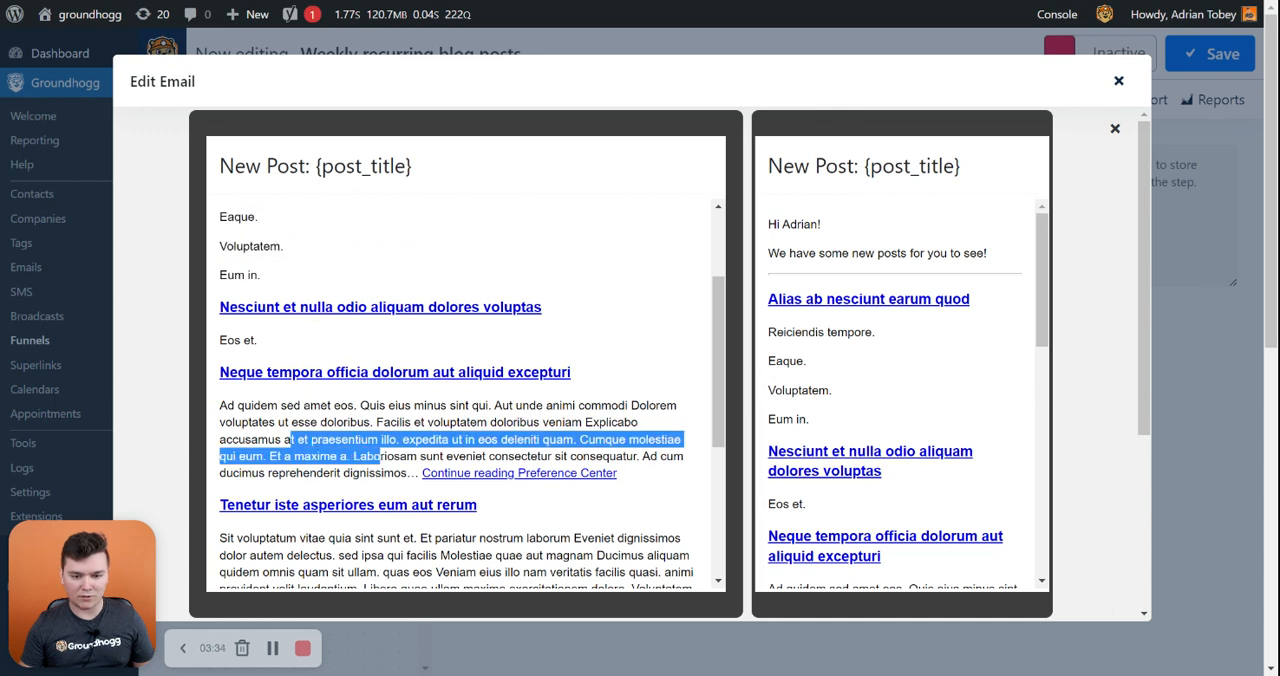
left_click(1115, 128)
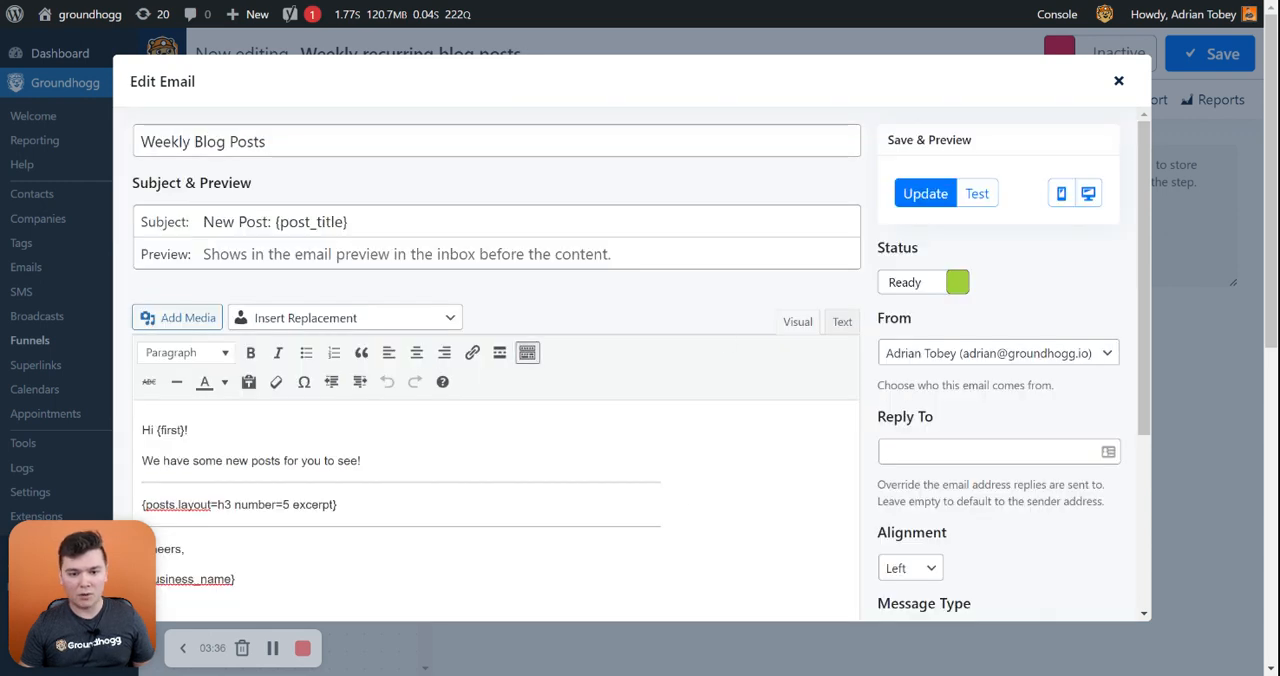
Step: Replace the h3 layout value with 'cards' in the {posts} replacement
scroll("down", 3)
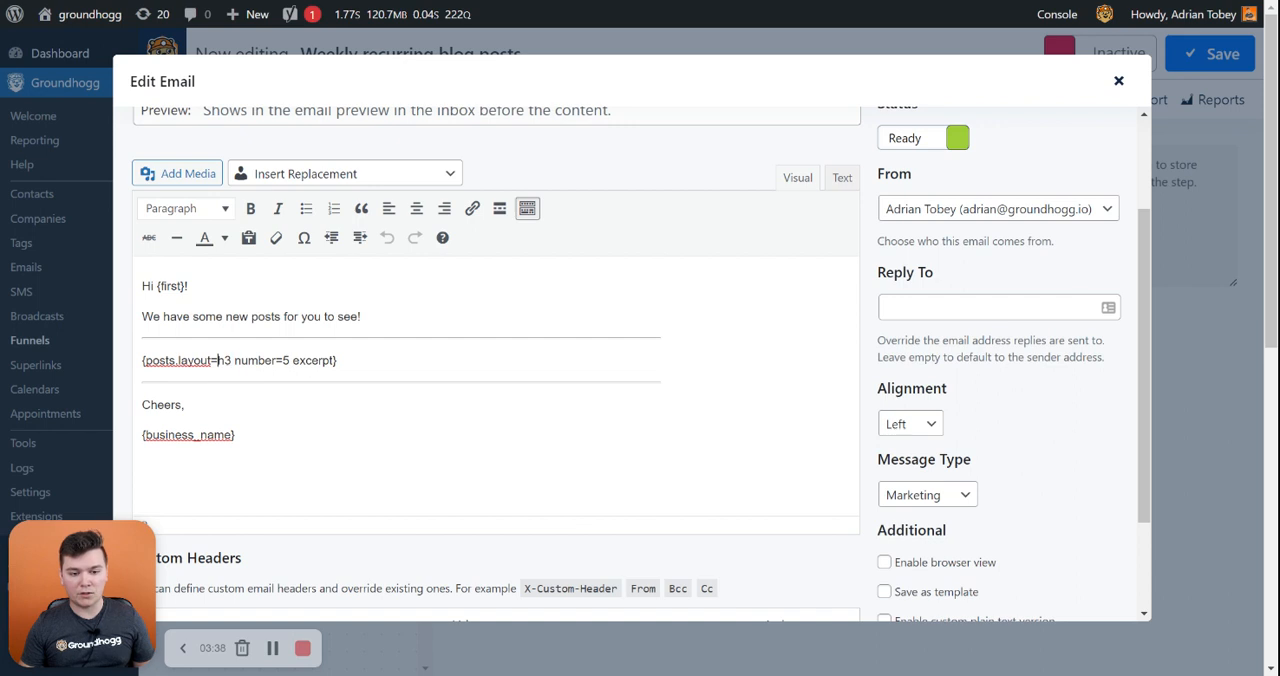
double_click(224, 360)
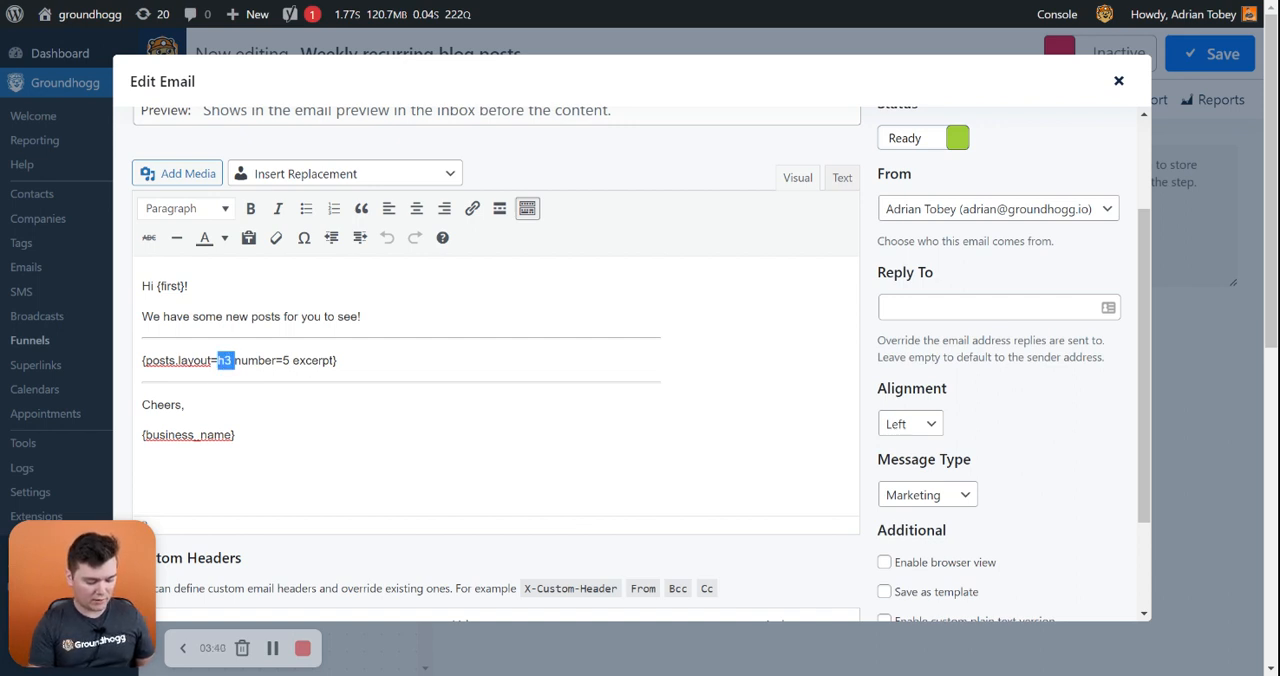
type("card")
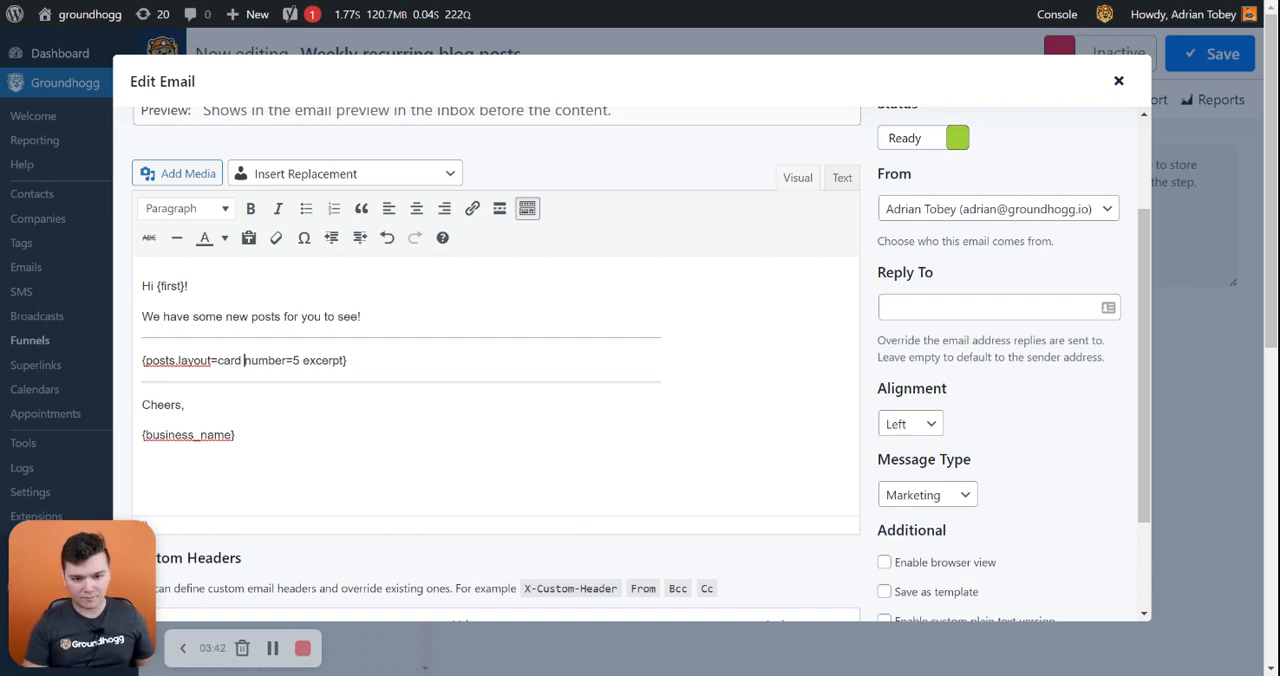
type("s")
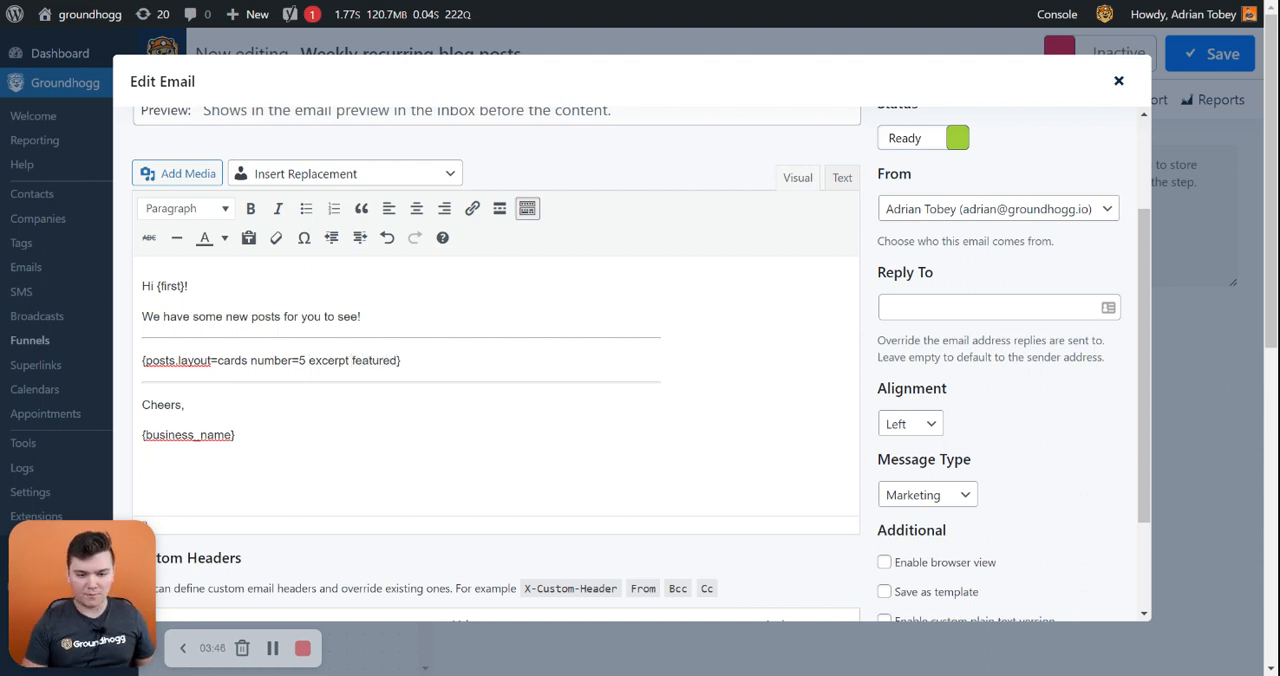
scroll("up", 3)
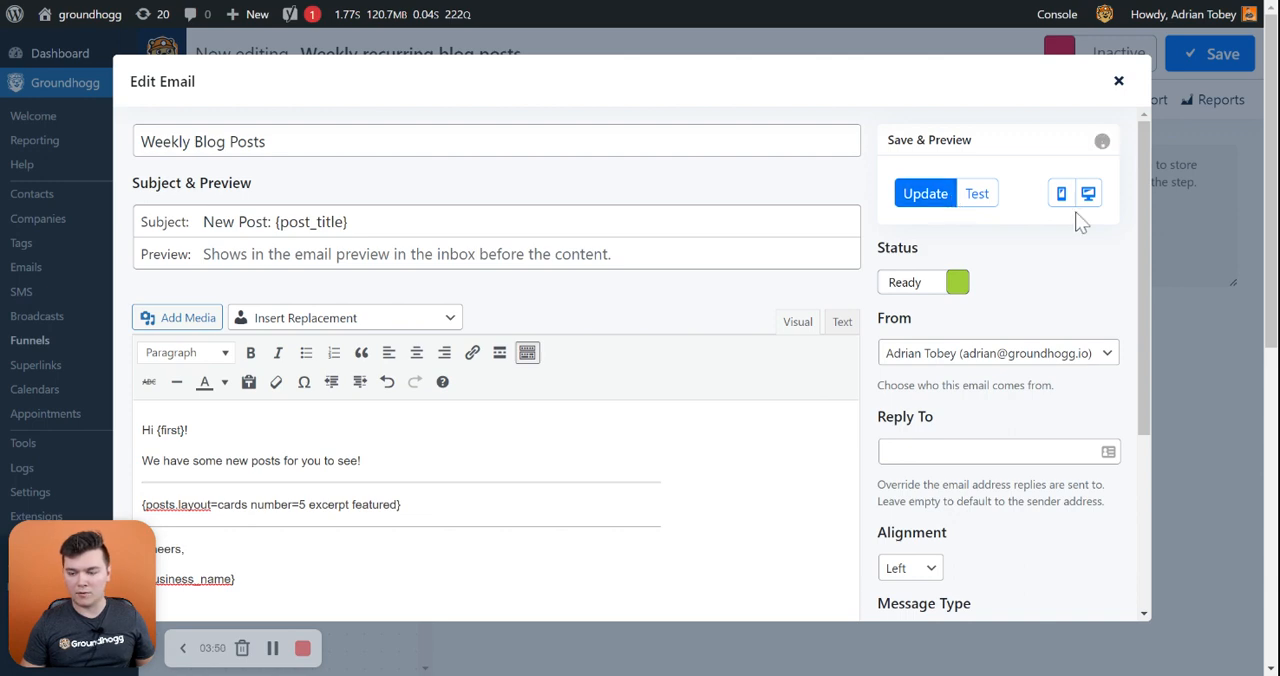
left_click(1088, 193)
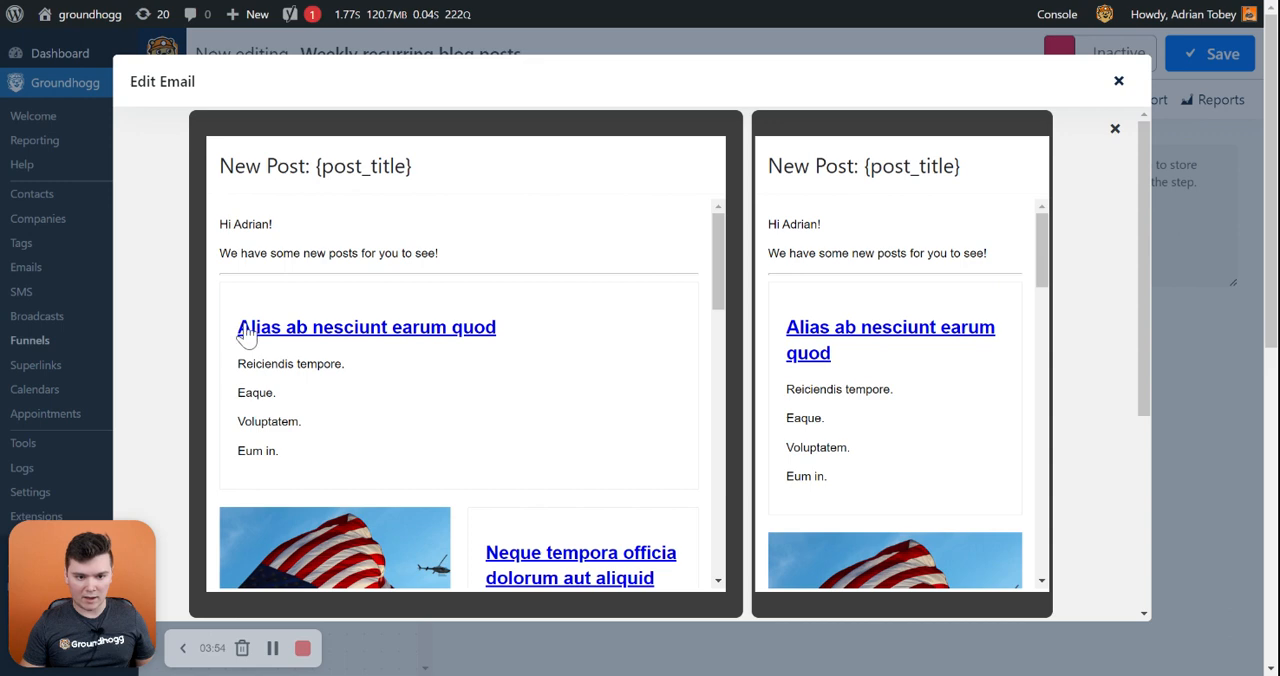
scroll("down", 3)
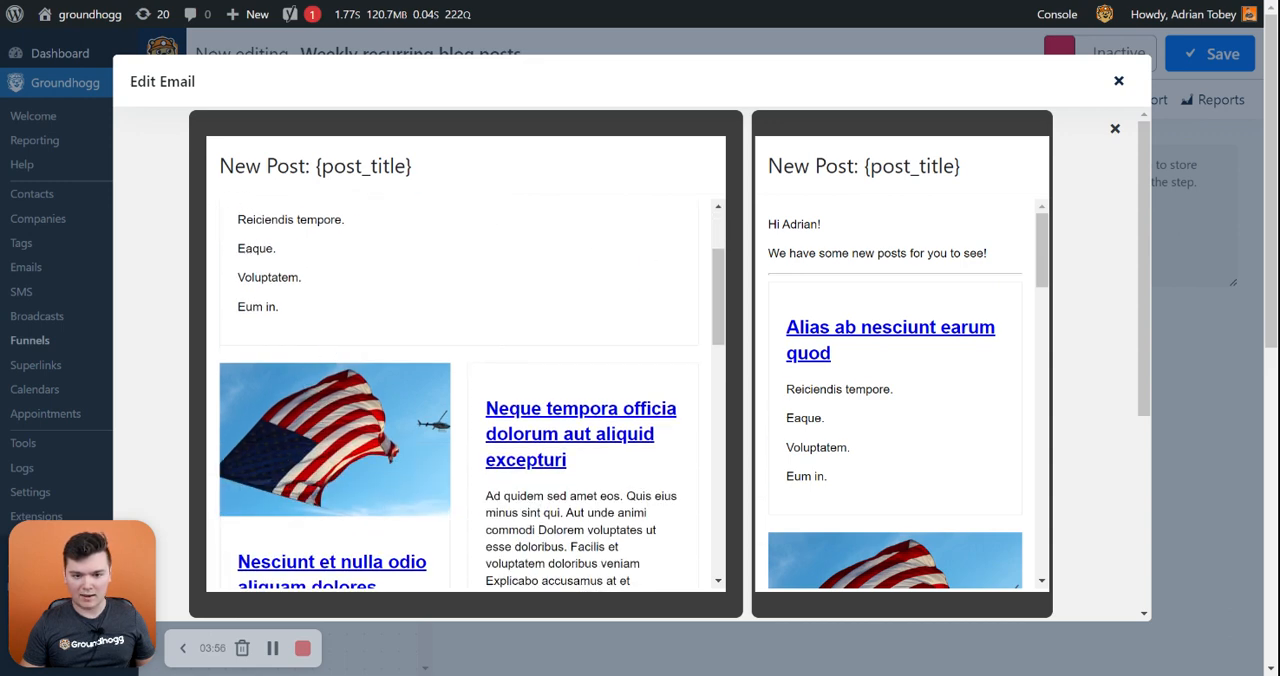
scroll("down", 3)
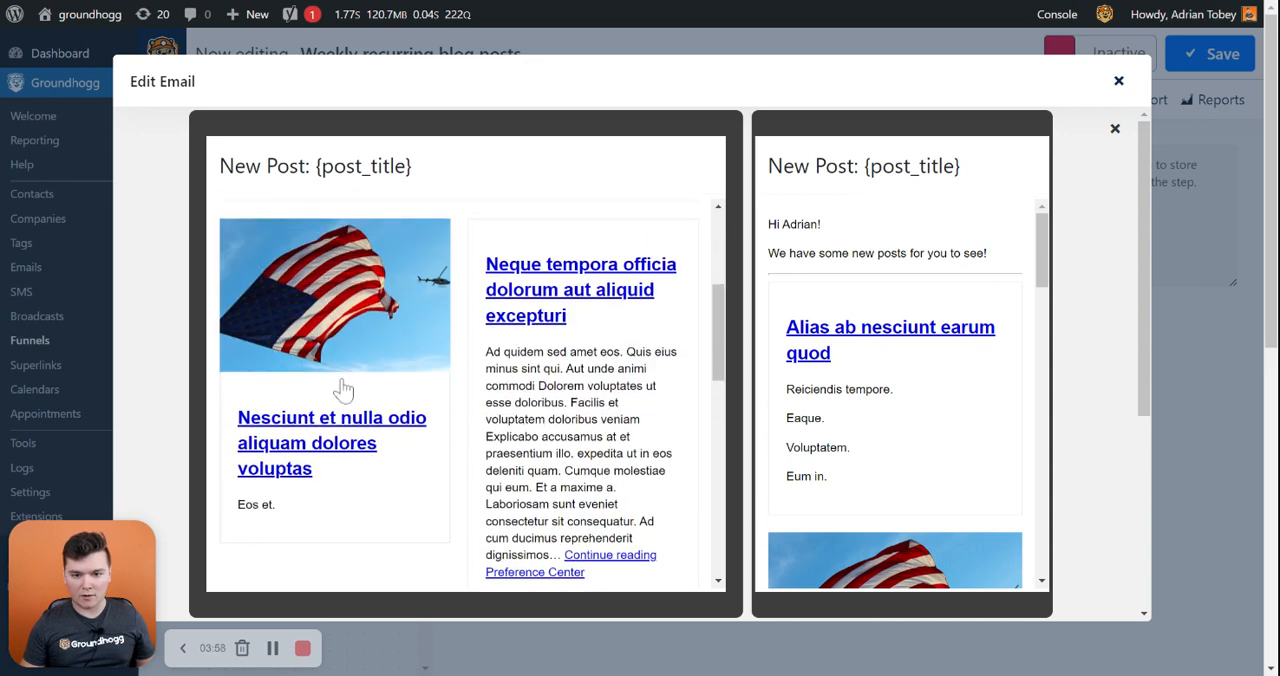
scroll("up", 3)
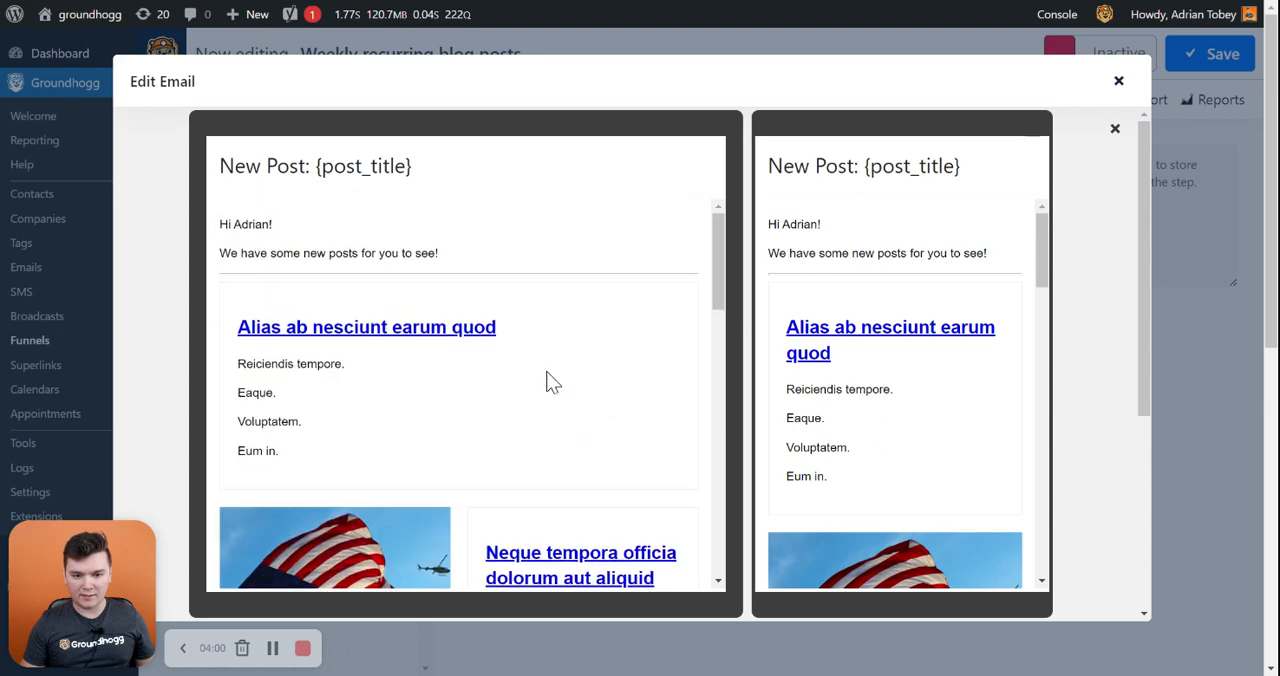
scroll("down", 3)
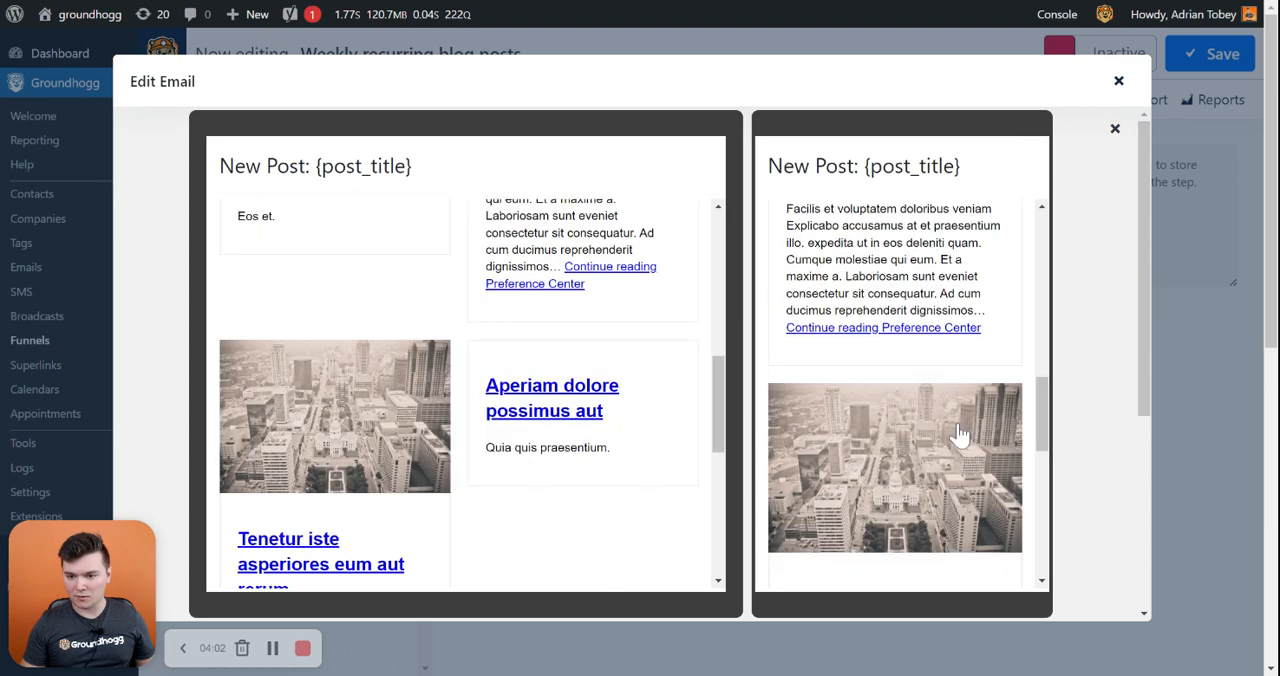
scroll("up", 3)
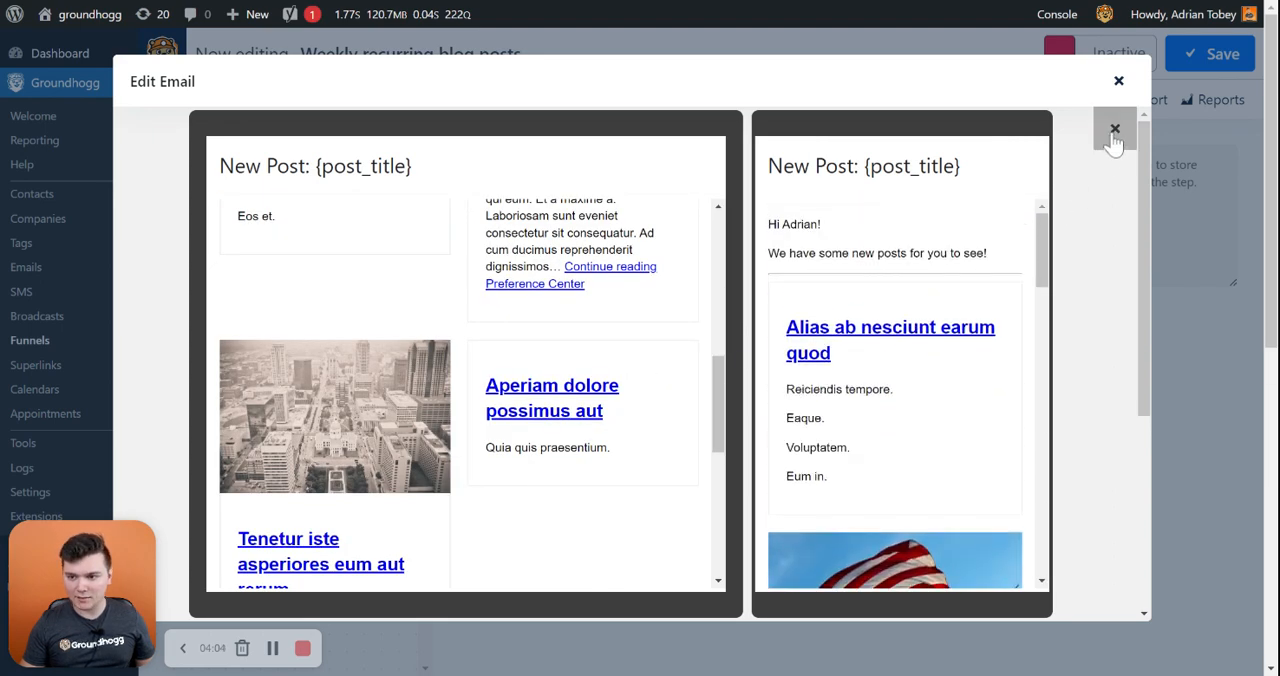
left_click(1115, 130)
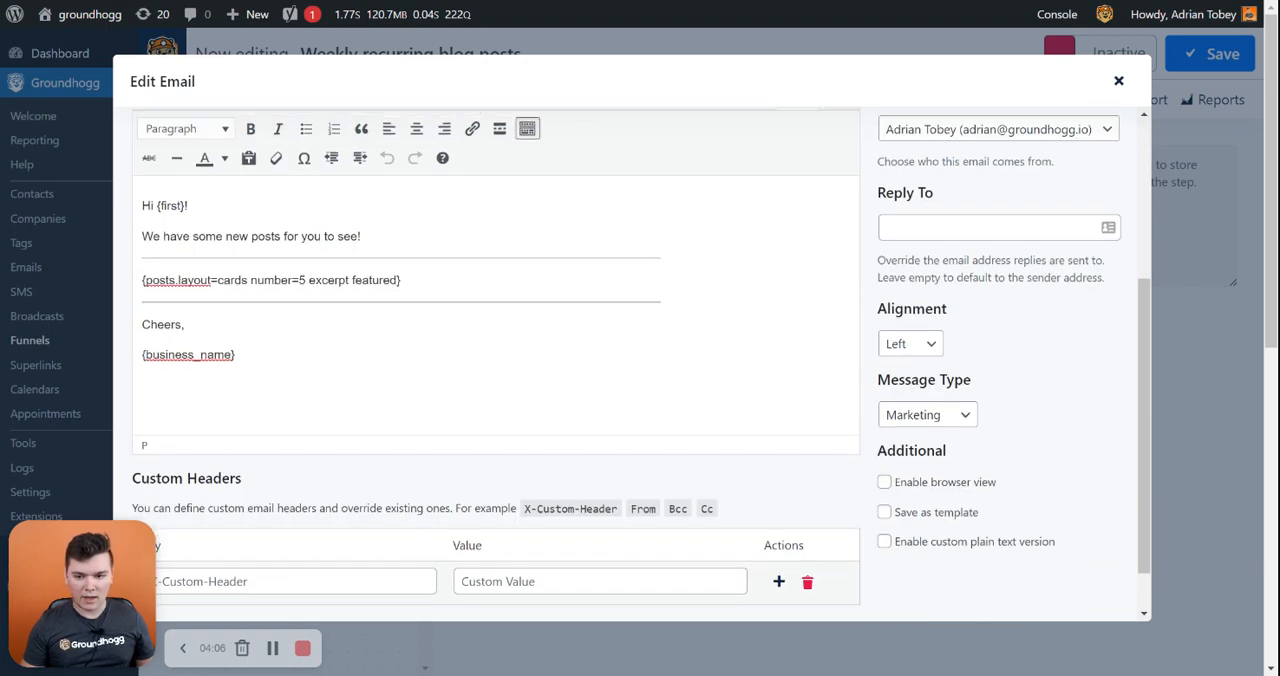
Step: Close the Edit Email modal, back to the Send Weekly Blog Posts step
scroll("up", 3)
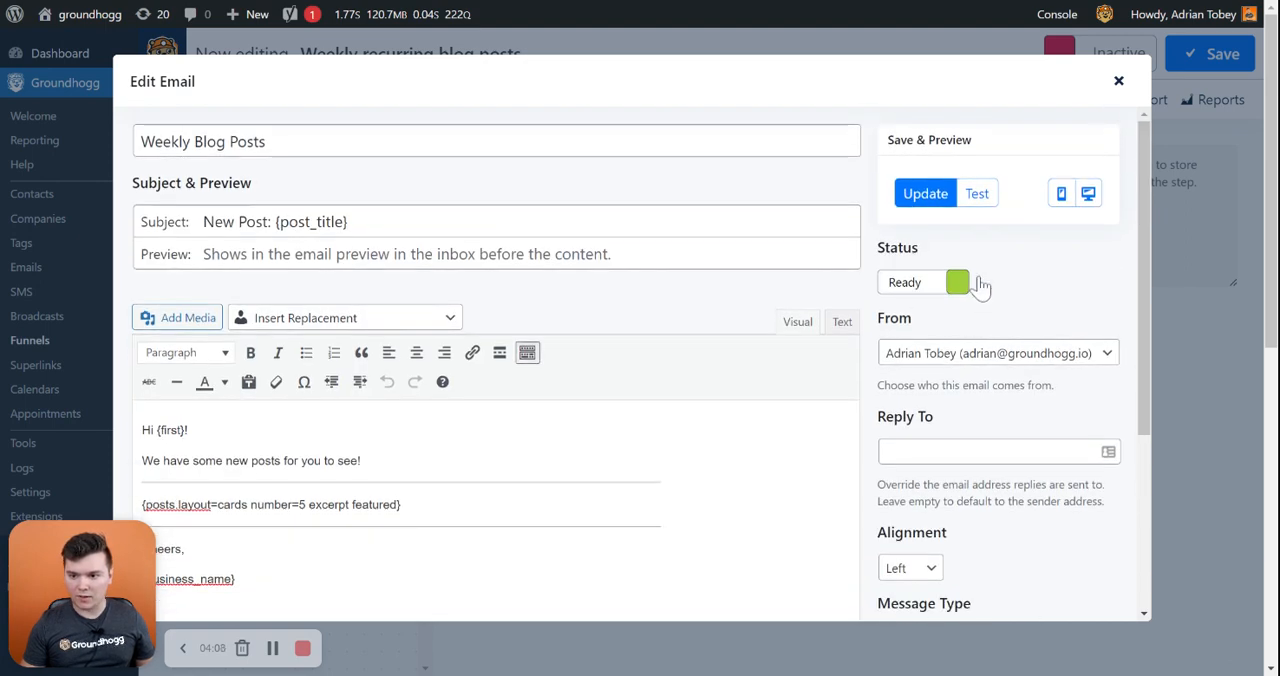
left_click(1119, 80)
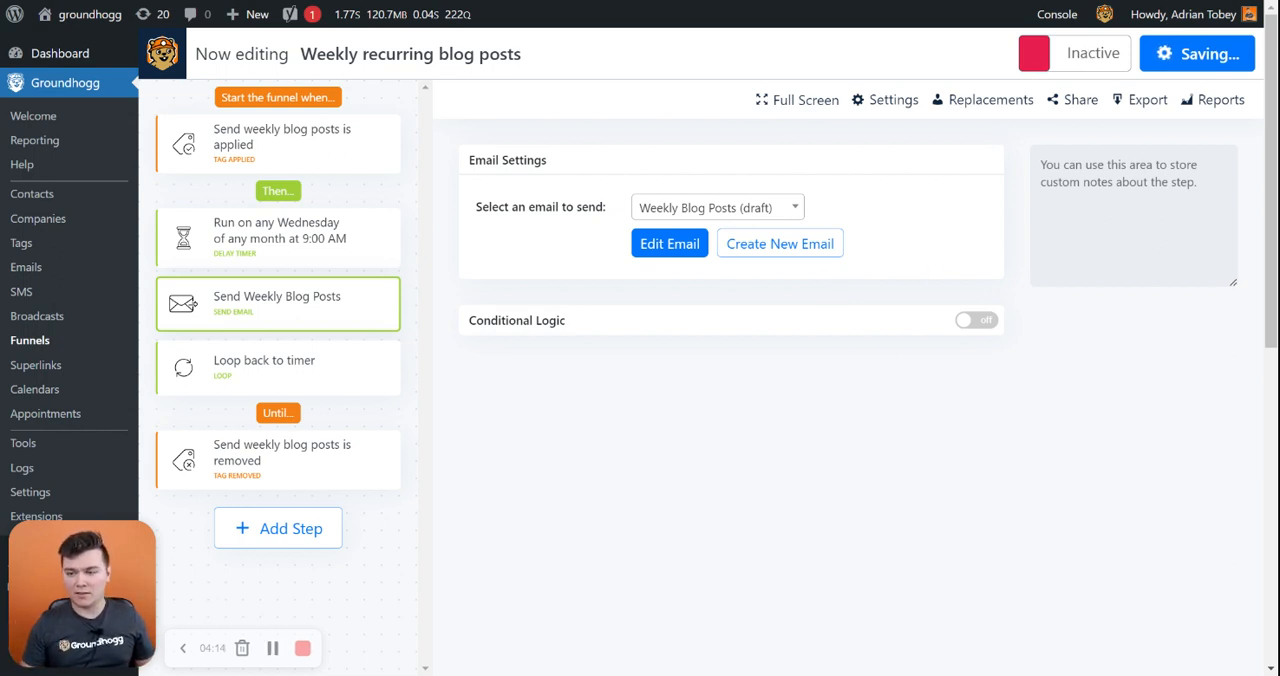
Step: Switch the funnel's status toggle from Inactive to Active
left_click(1073, 53)
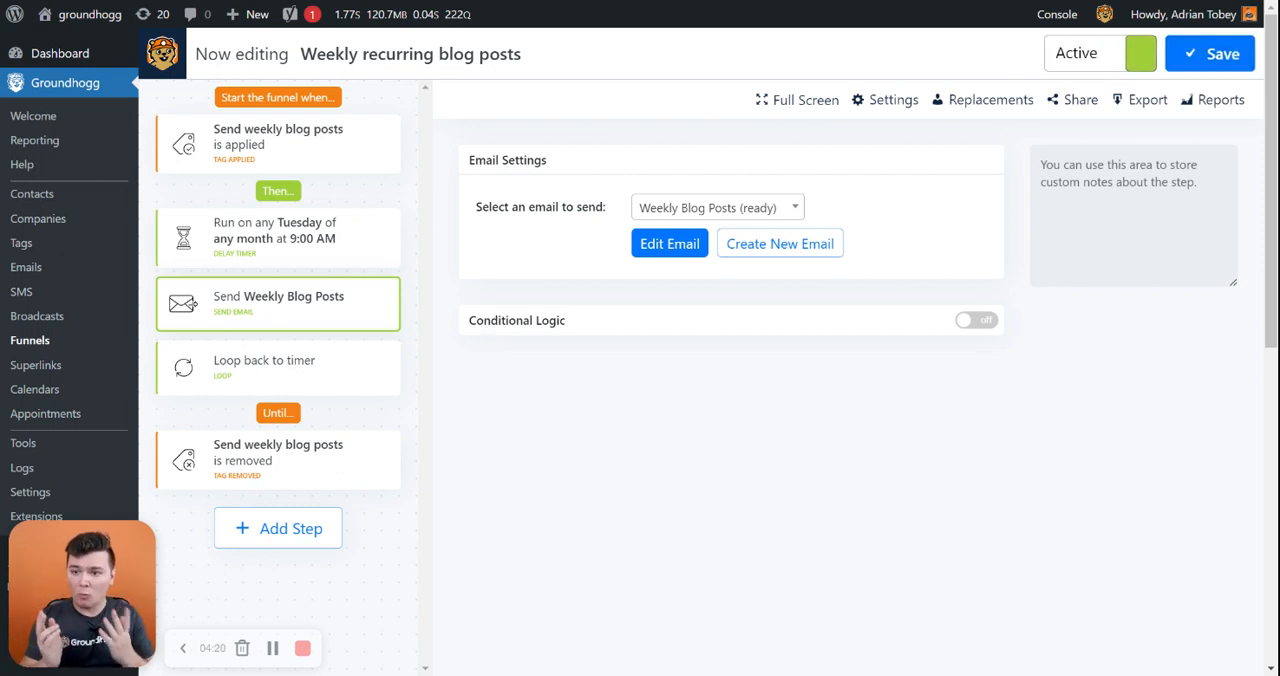
mouse_move(320, 270)
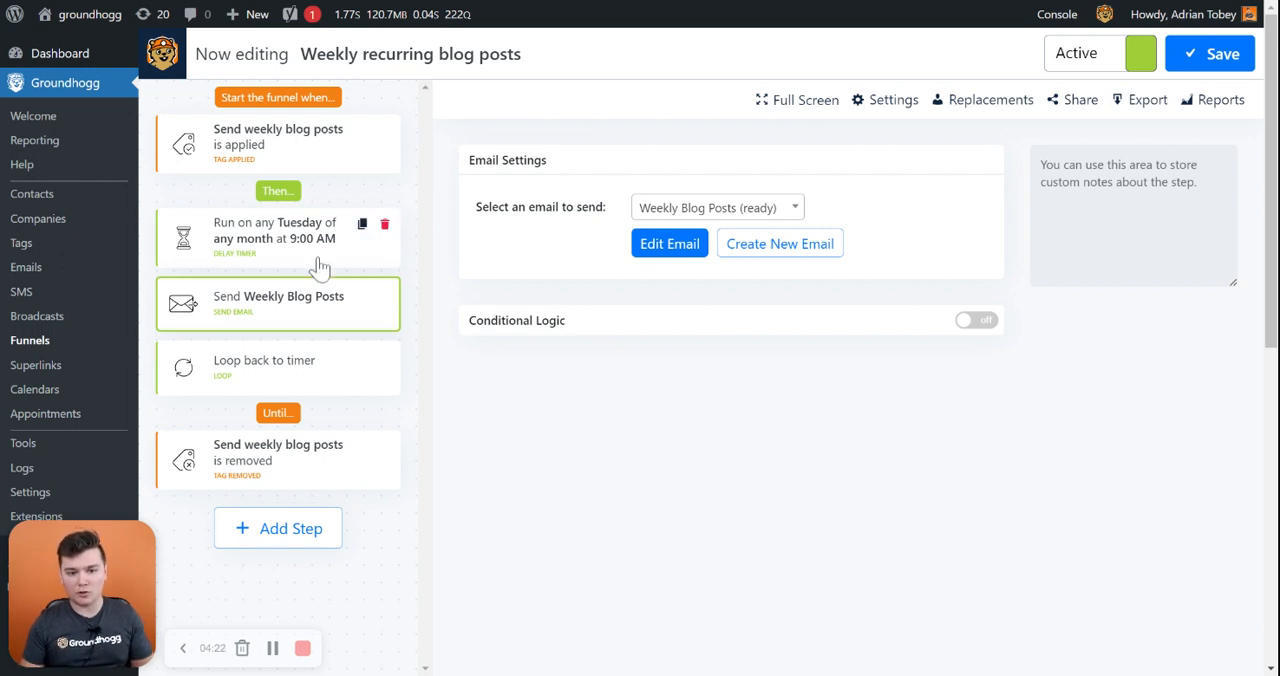